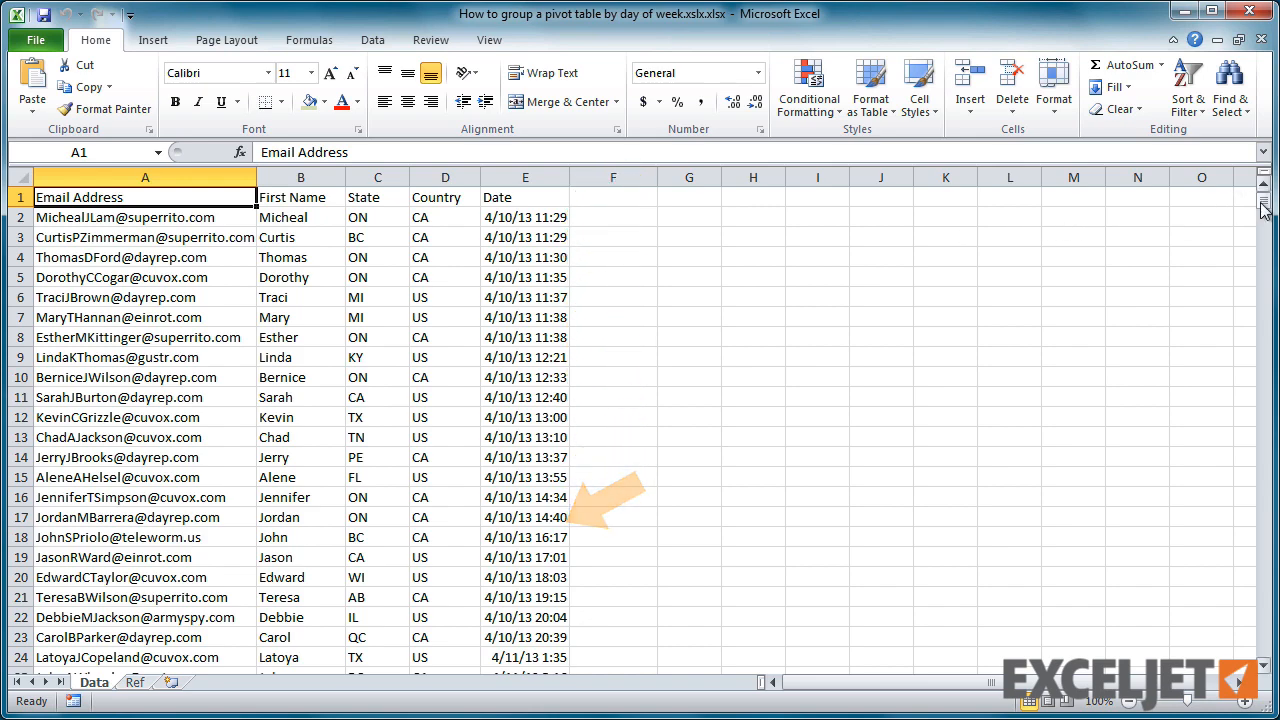
# Step: Convert the subscription data range into Table1, keeping the header row
pyautogui.moveTo(1265, 210); pyautogui.dragTo(1265, 290)
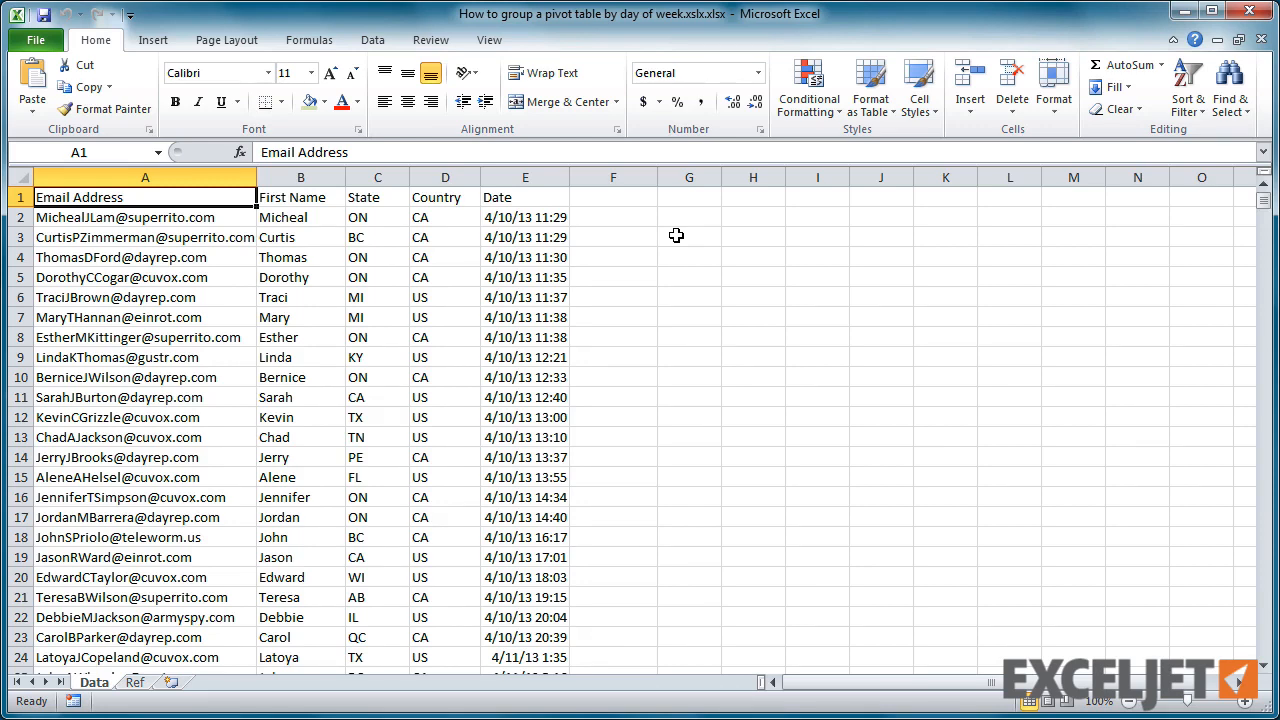
pyautogui.click(152, 39)
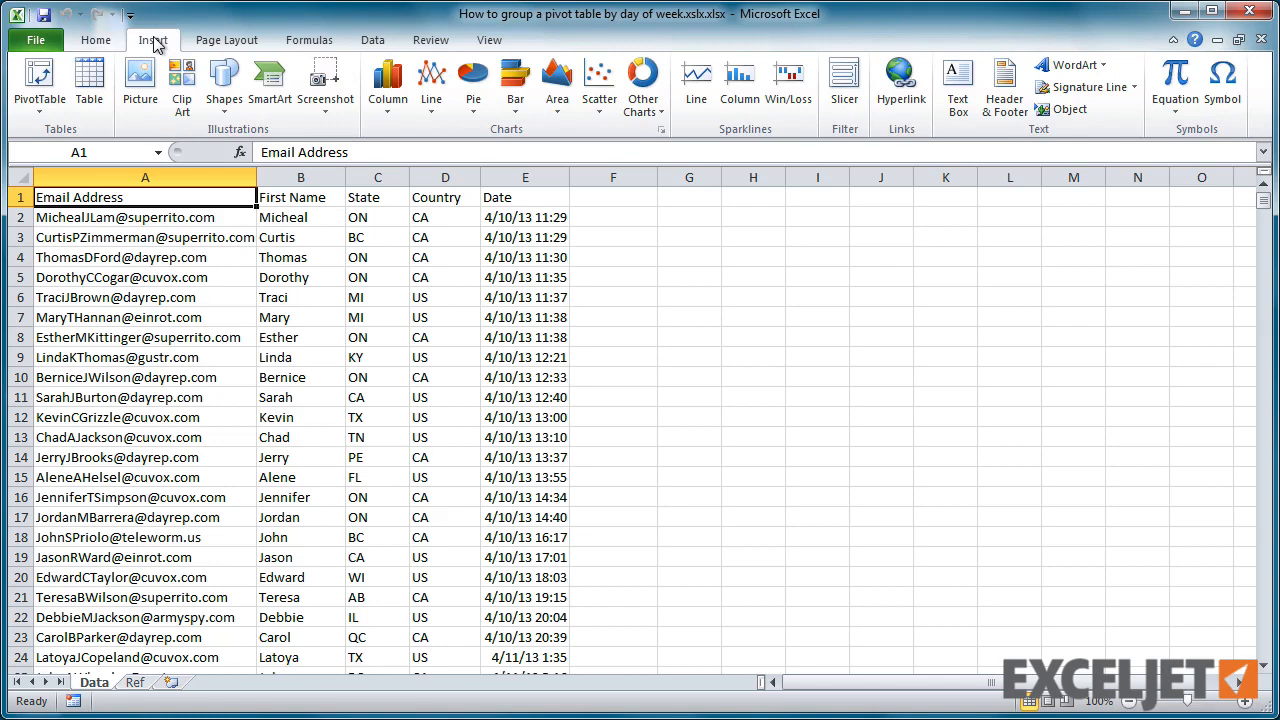
pyautogui.click(89, 85)
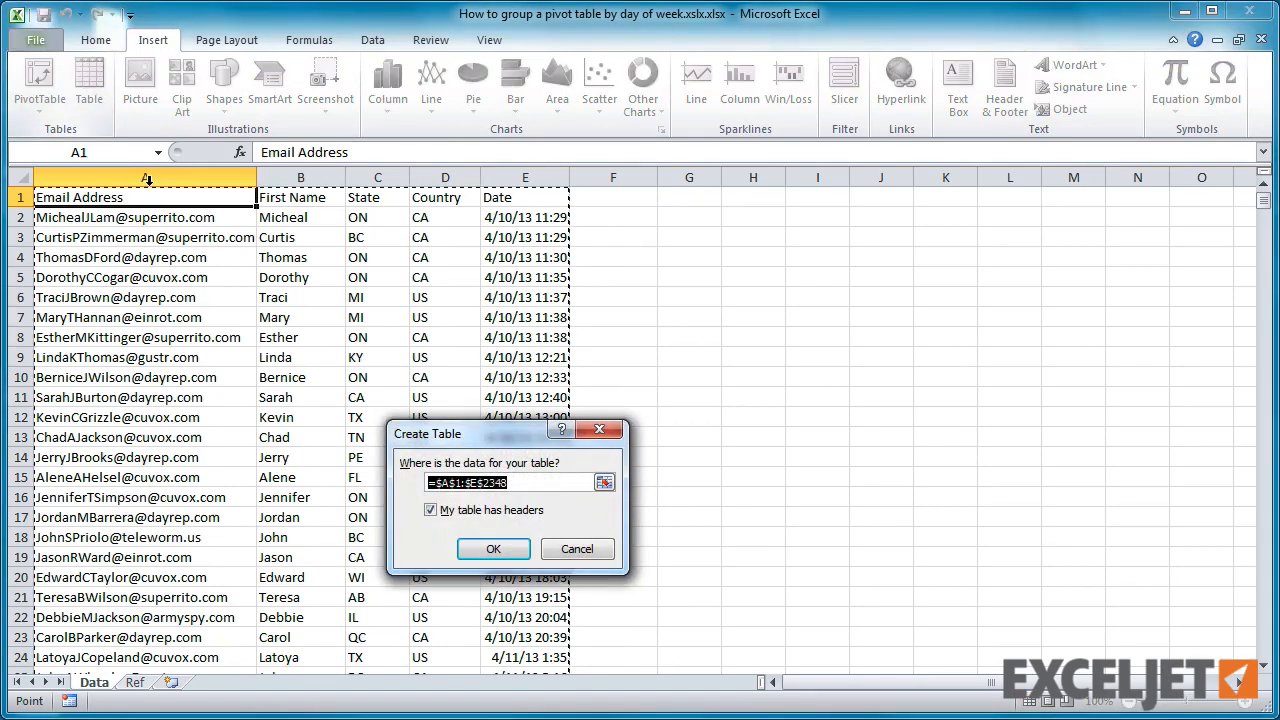
pyautogui.click(493, 548)
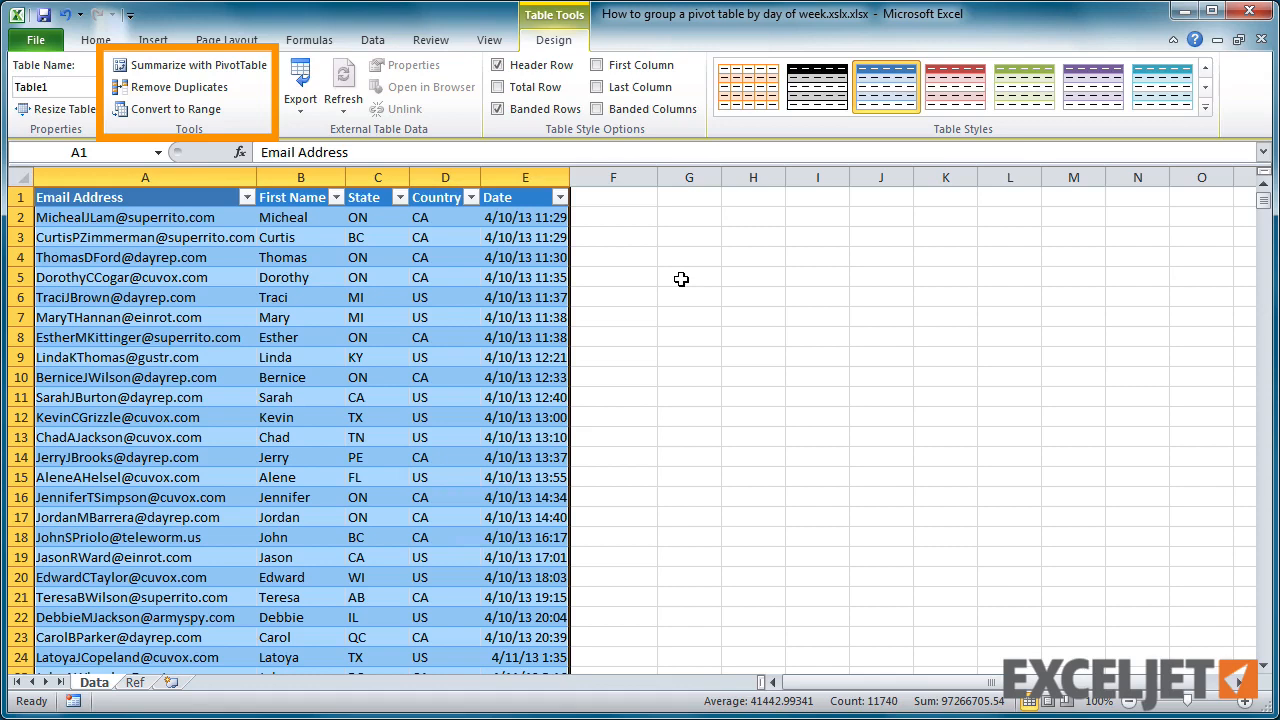
pyautogui.moveTo(677, 277)
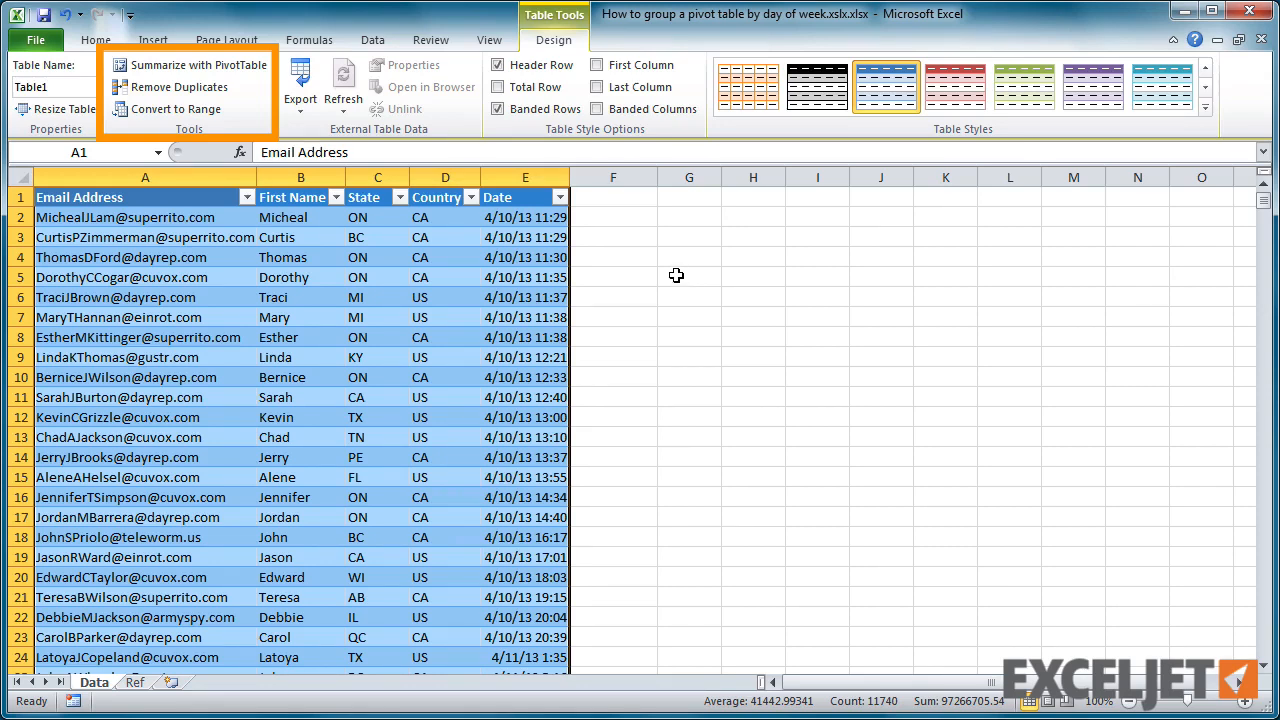
# Step: Summarize Table1 into a blank PivotTable on a new worksheet renamed 'pivot'
pyautogui.click(197, 65)
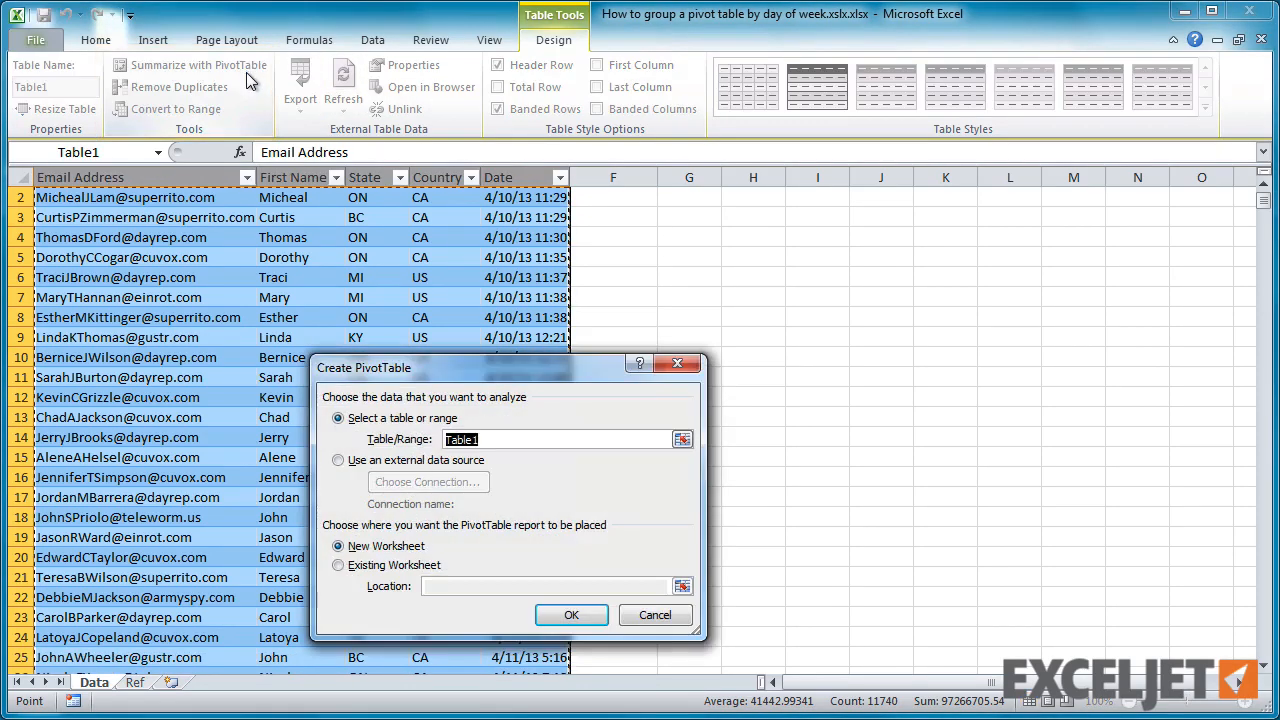
pyautogui.click(571, 614)
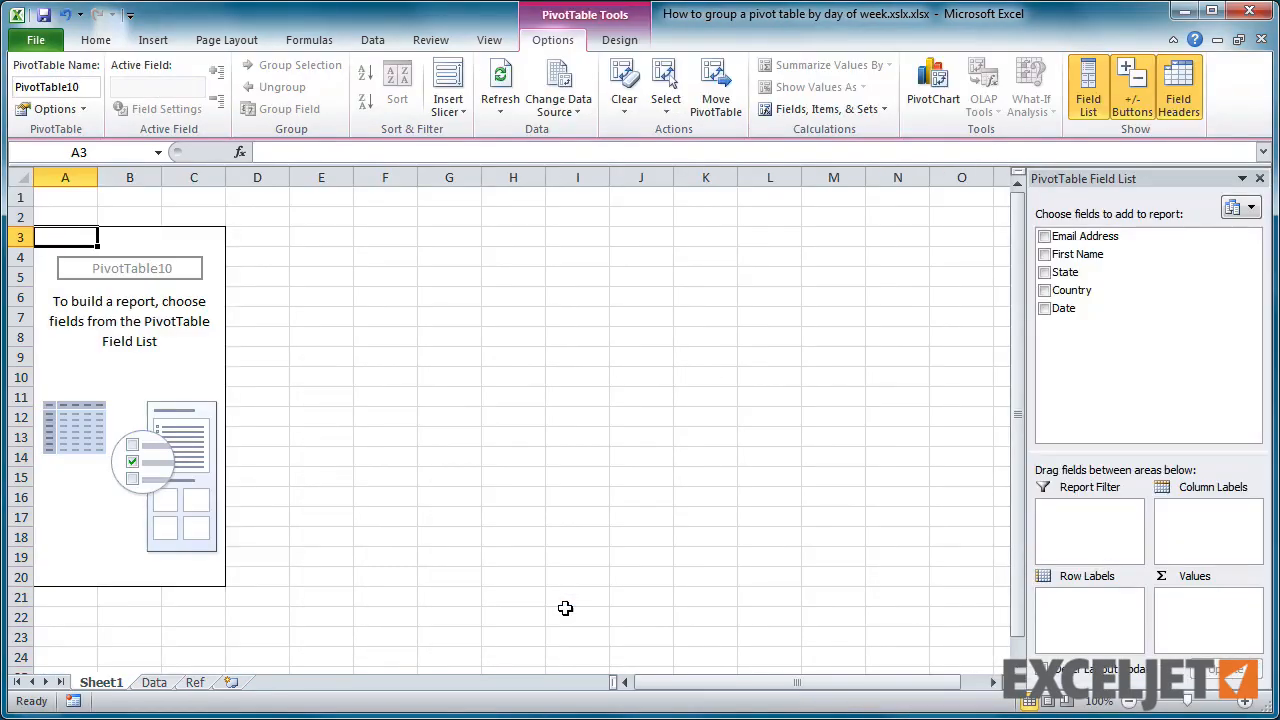
pyautogui.rightClick(65, 177)
pyautogui.write('pivot')
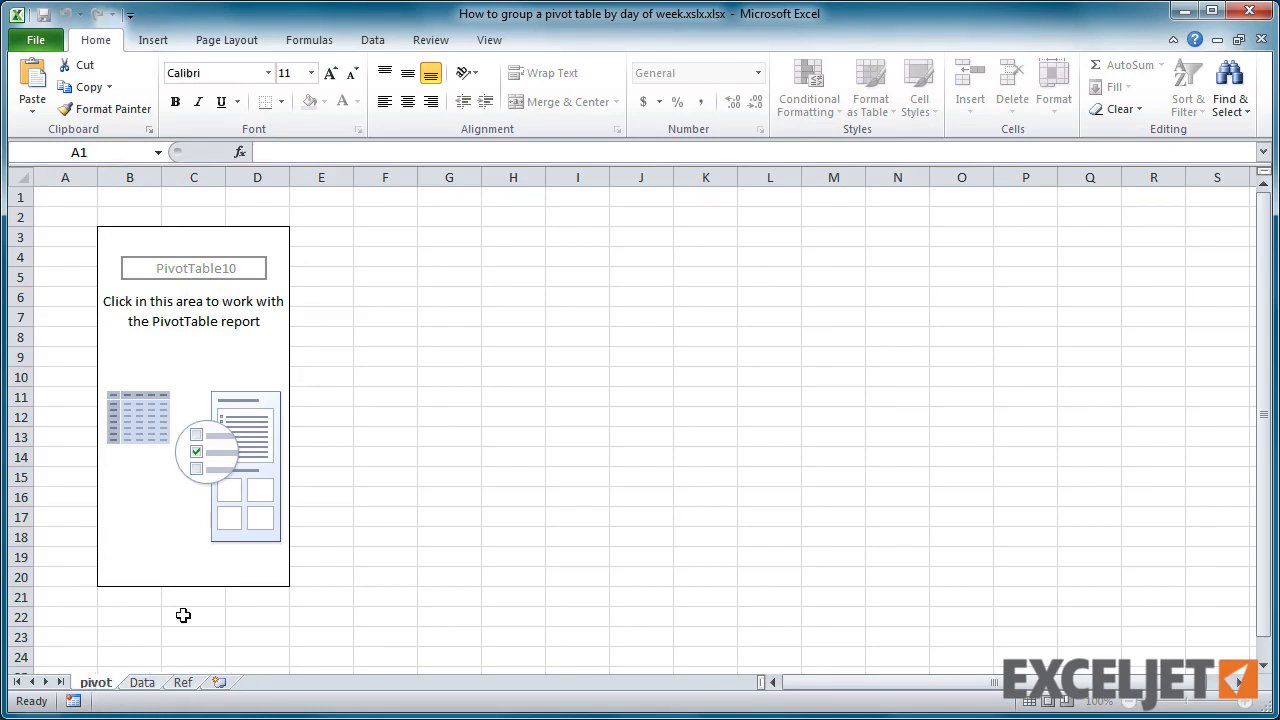
pyautogui.click(227, 40)
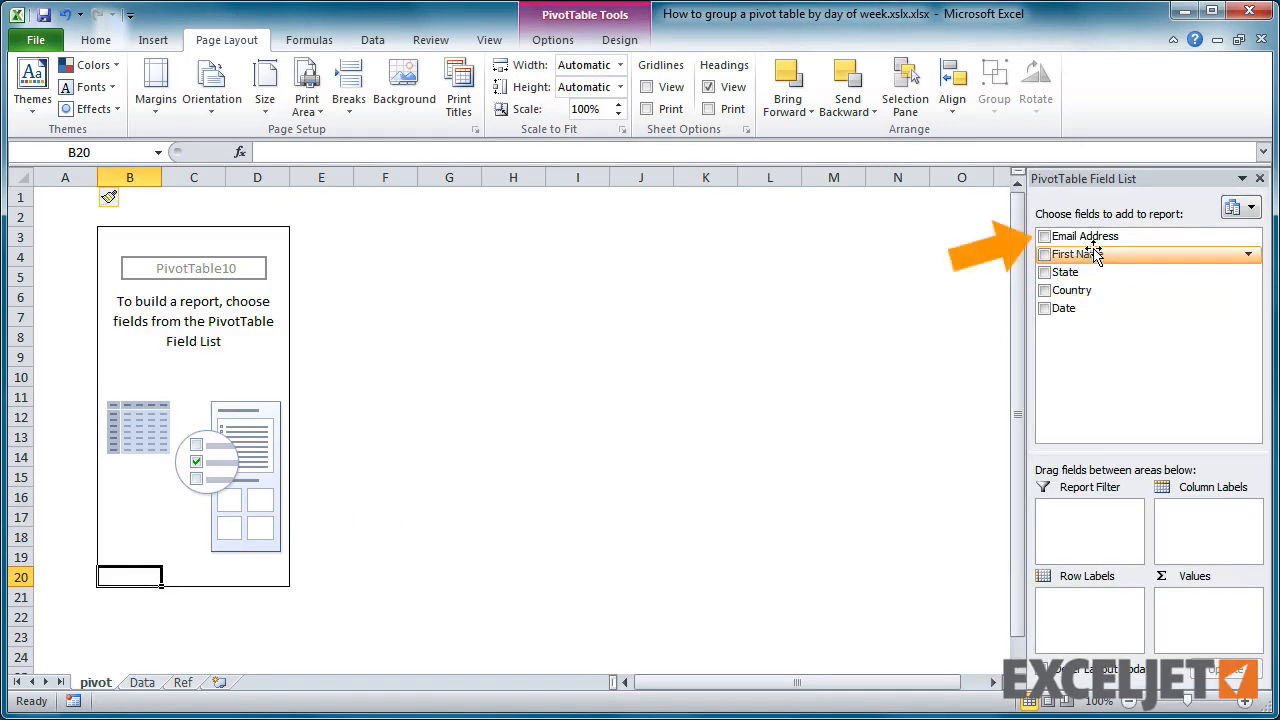
# Step: Add Email Address as the counted value and Date as row labels
pyautogui.click(1044, 235)
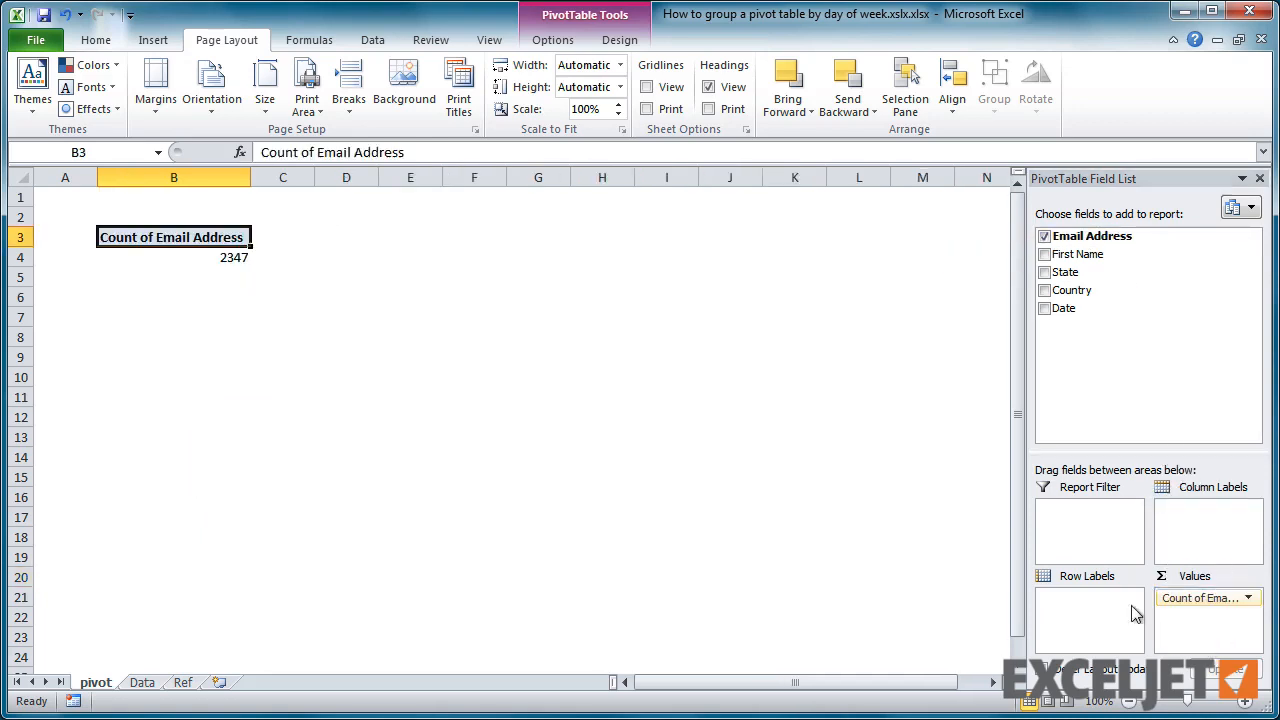
pyautogui.moveTo(338, 435)
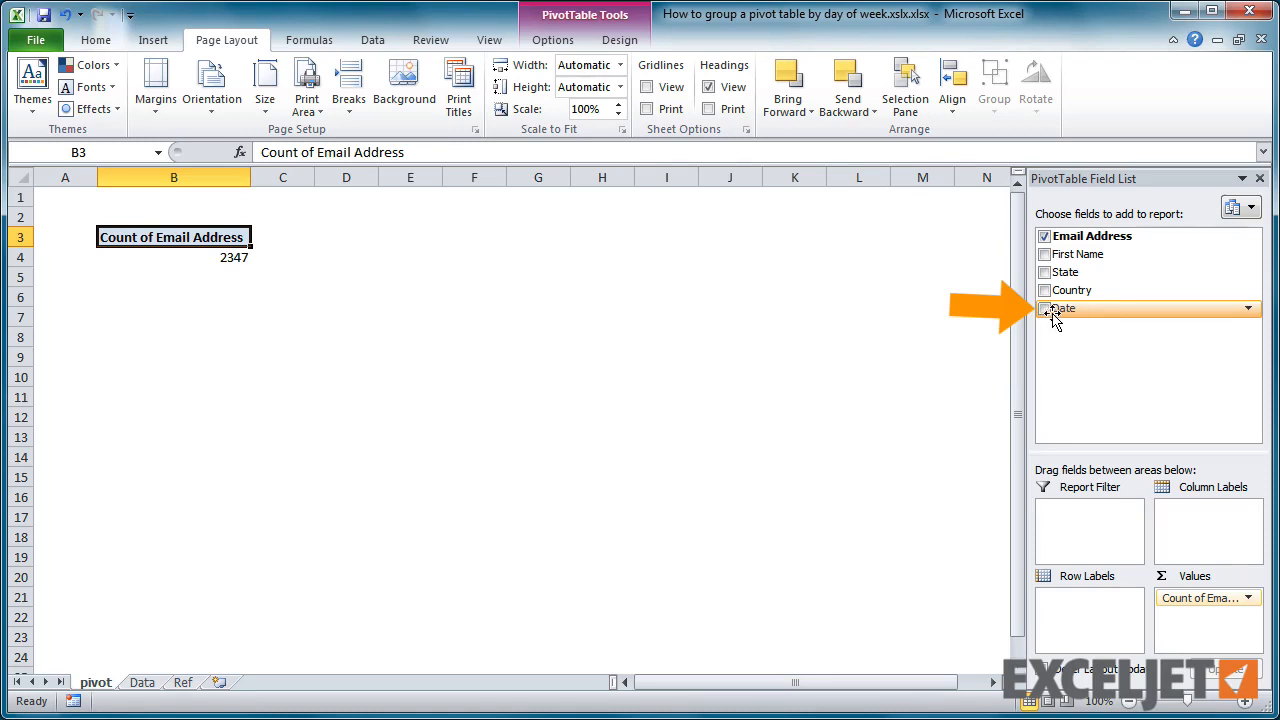
pyautogui.click(1045, 308)
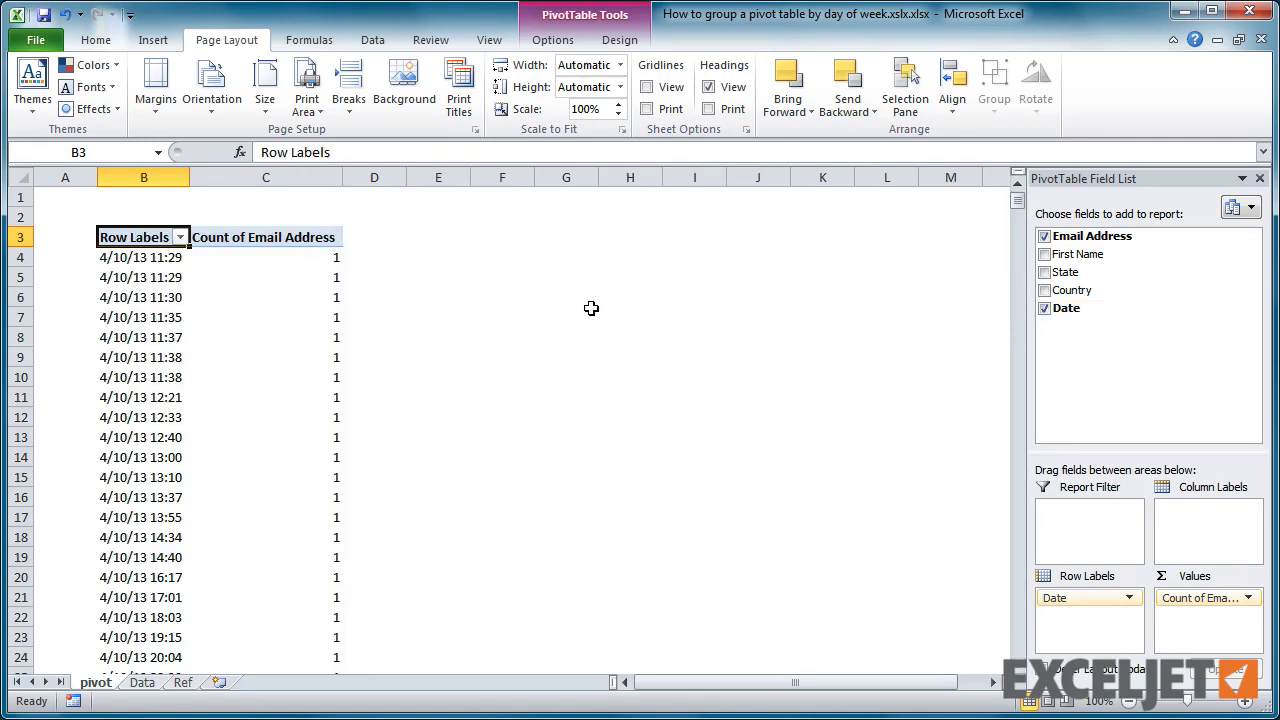
pyautogui.moveTo(1001, 218)
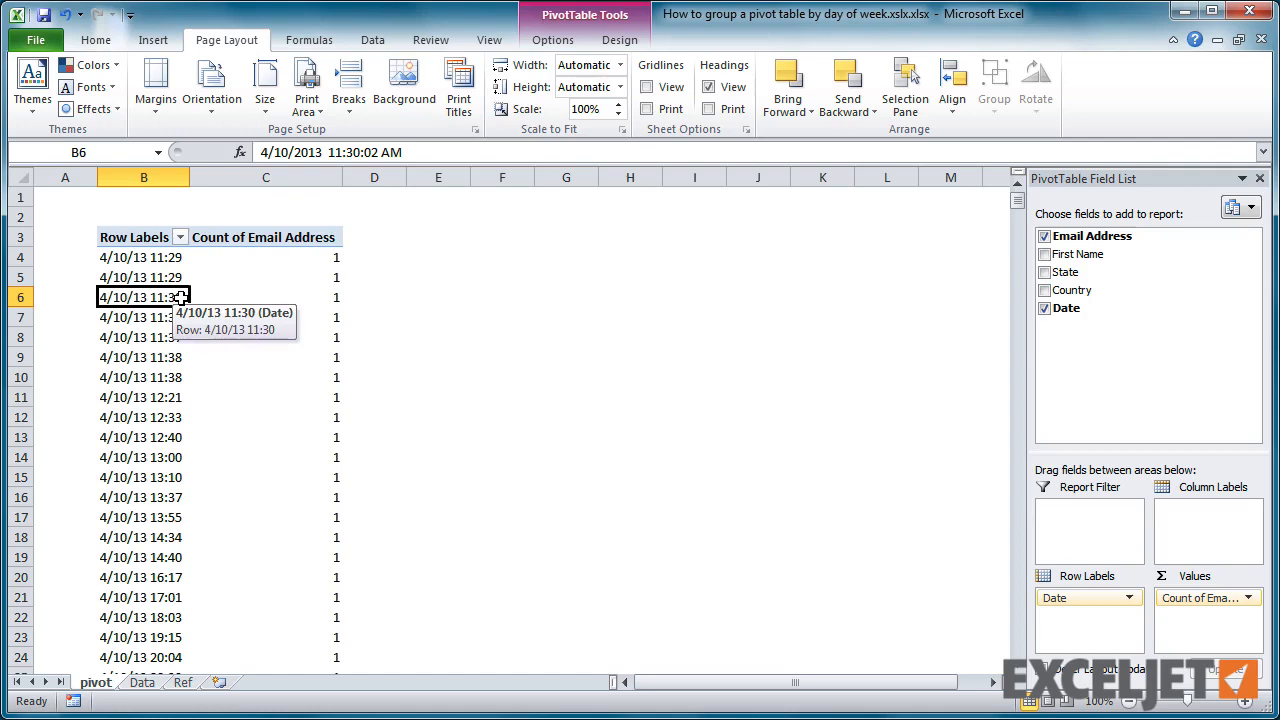
# Step: Group the pivot table's Date rows by Months
pyautogui.rightClick(143, 297)
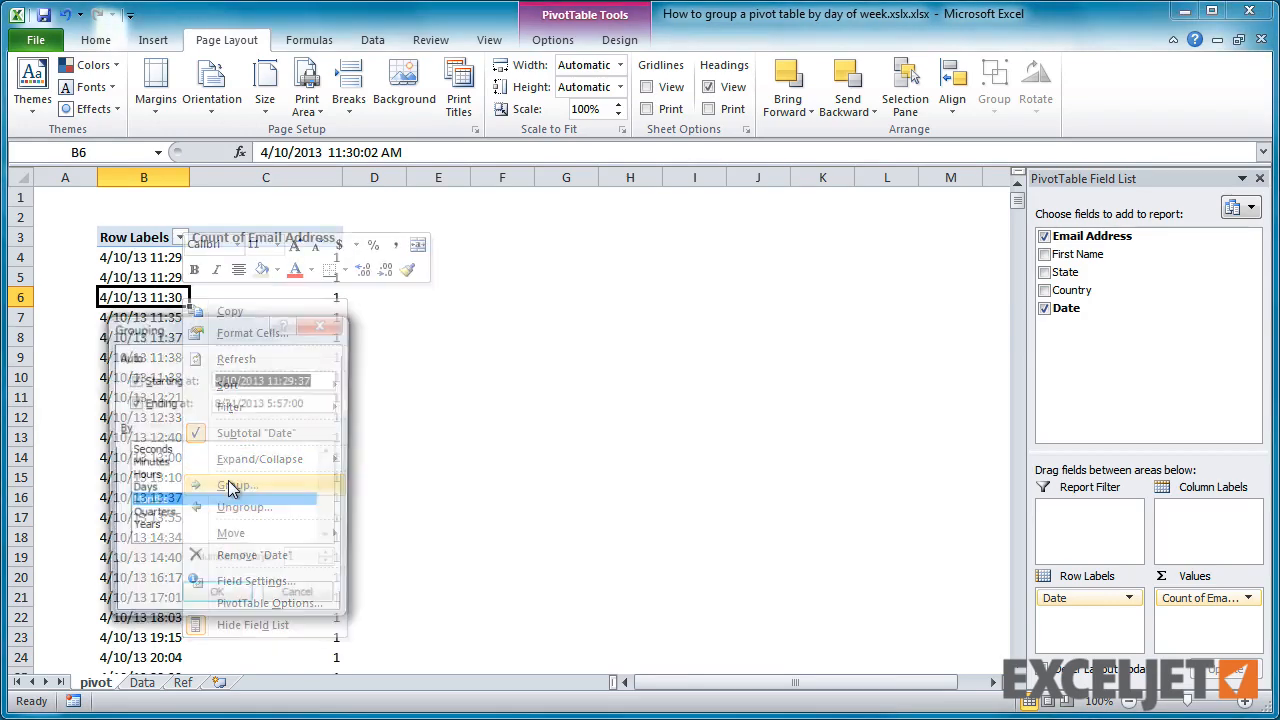
pyautogui.click(238, 485)
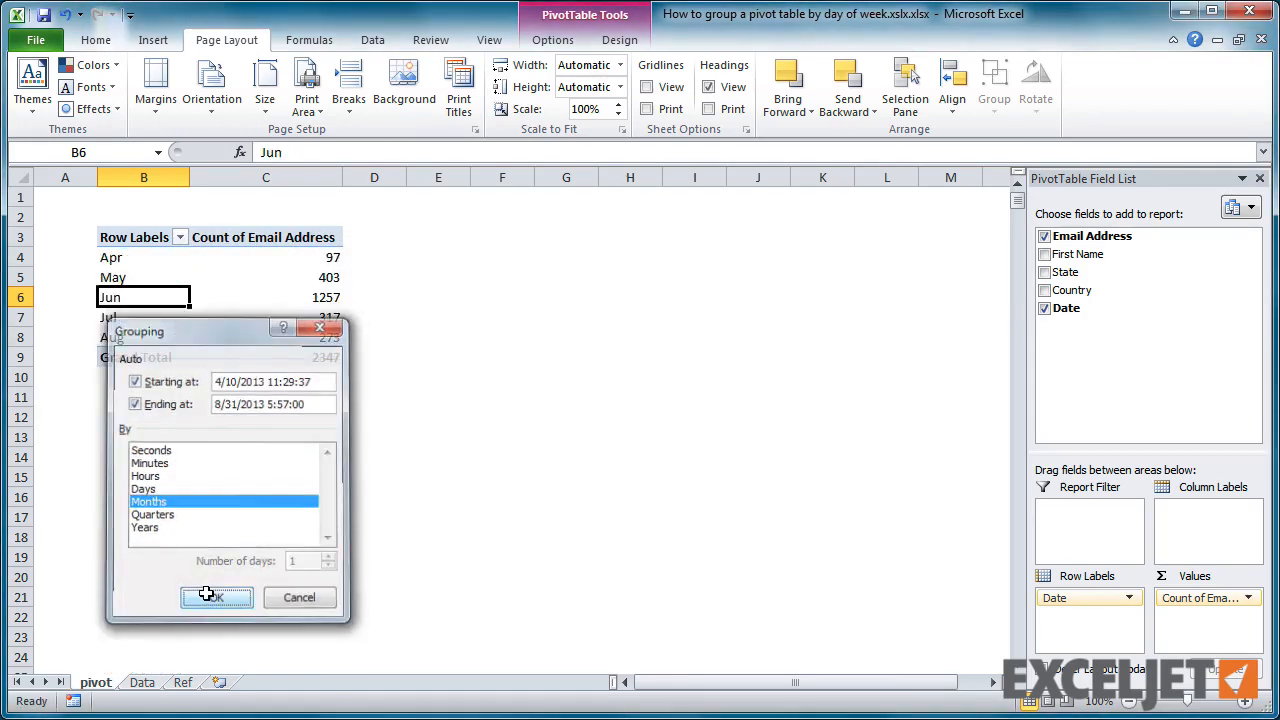
pyautogui.click(217, 597)
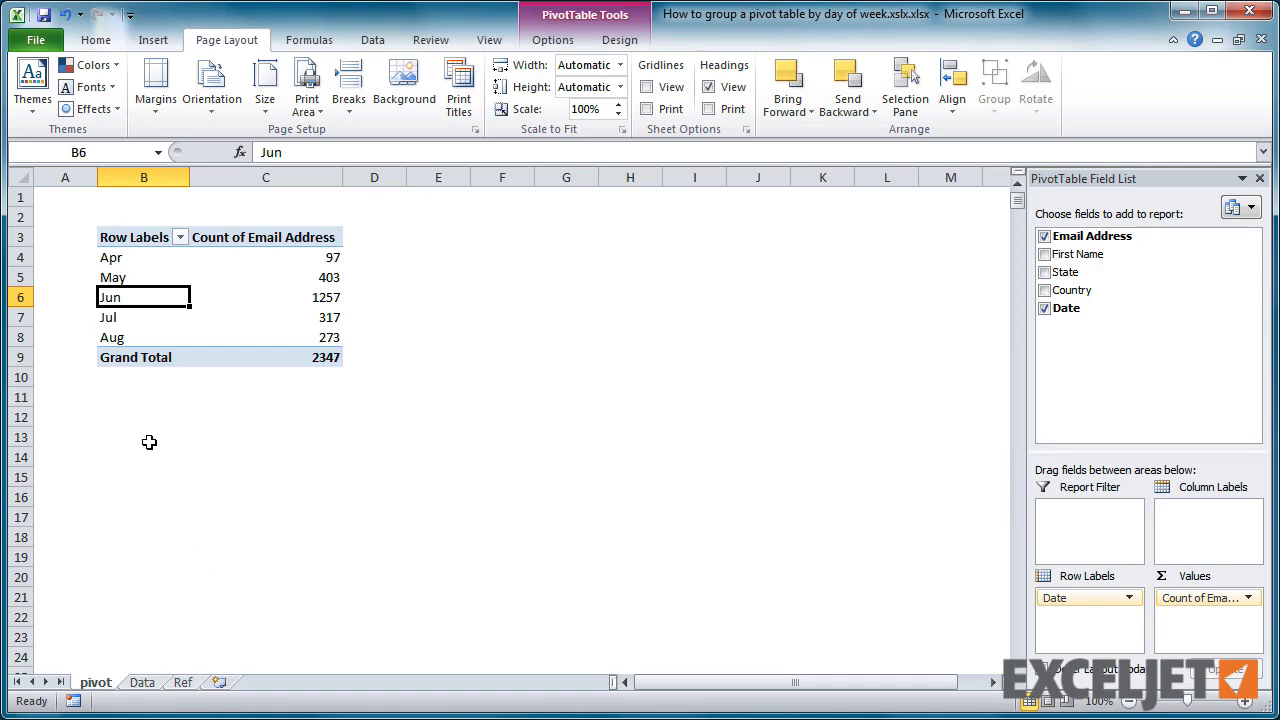
pyautogui.moveTo(147, 434)
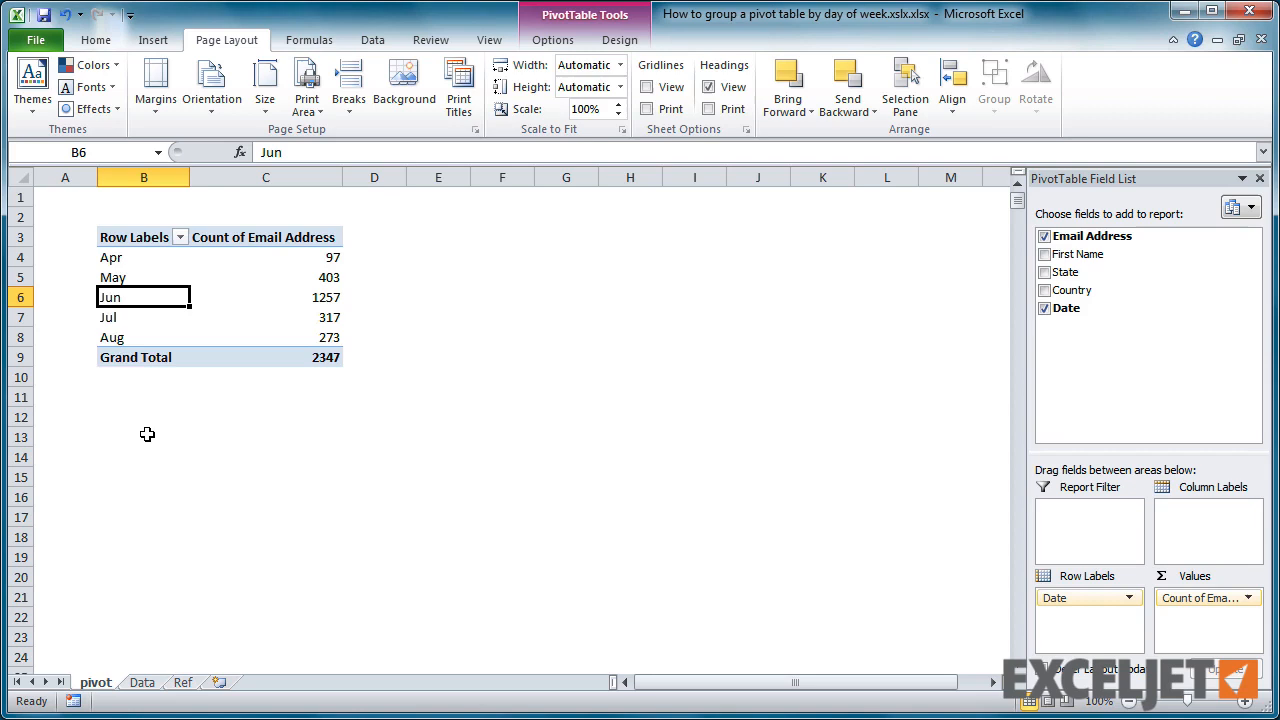
pyautogui.moveTo(195, 674)
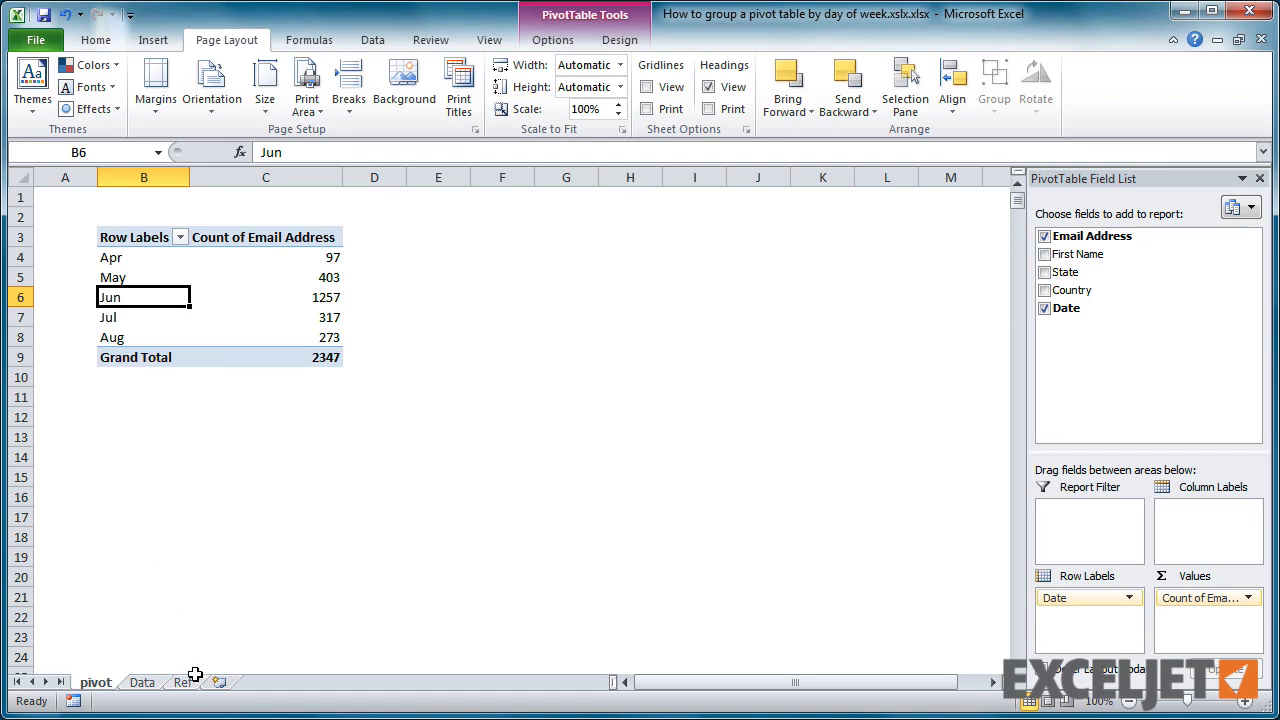
pyautogui.click(183, 682)
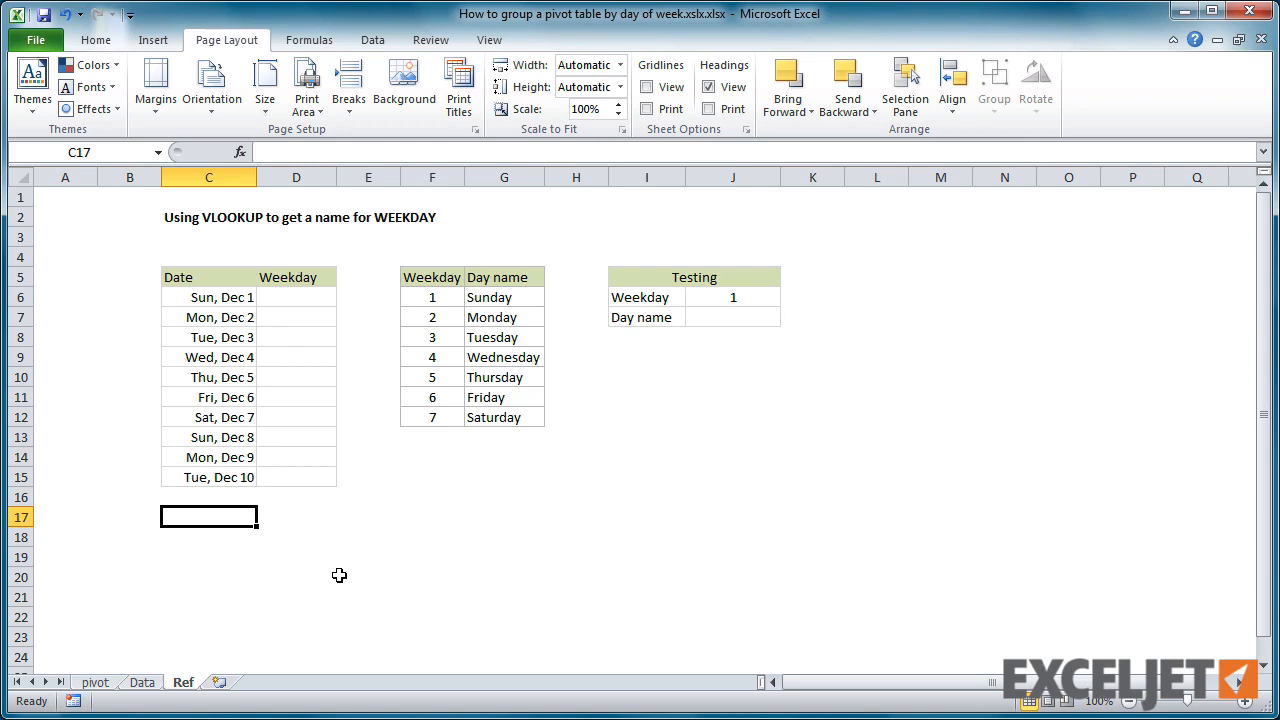
pyautogui.moveTo(296, 297); pyautogui.dragTo(296, 477)
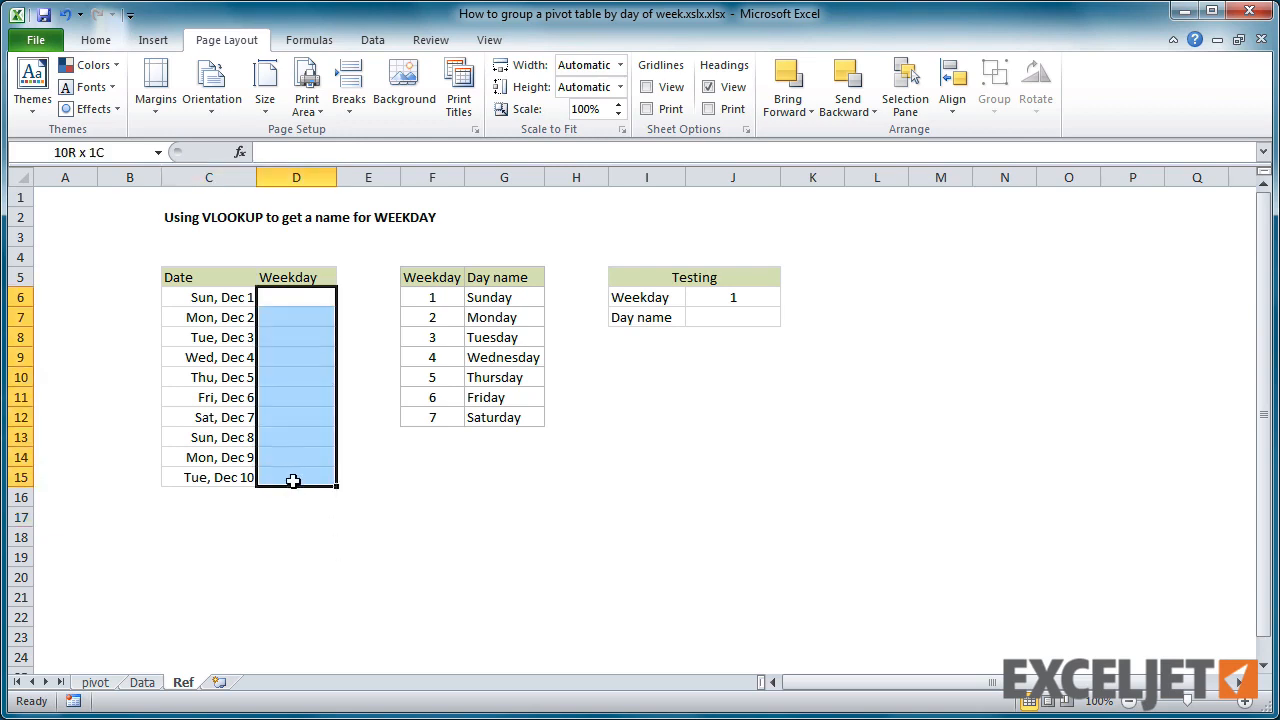
pyautogui.write('=')
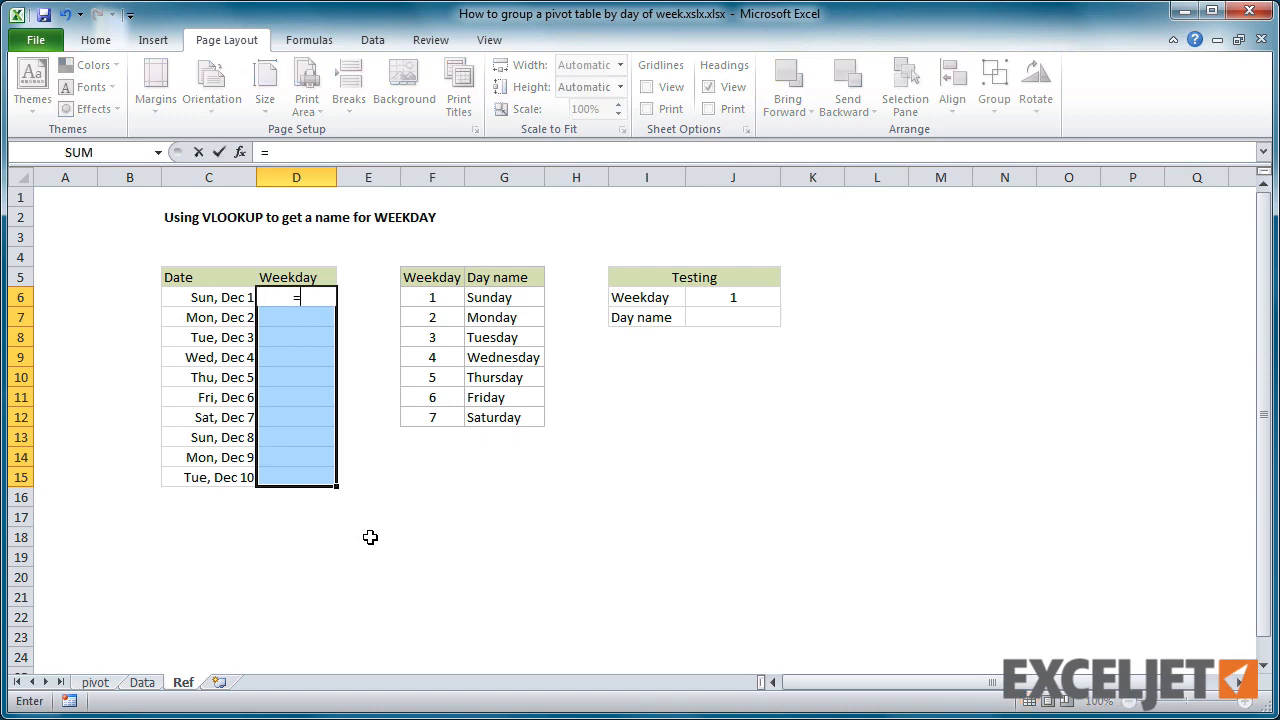
pyautogui.write('weekday(C6')
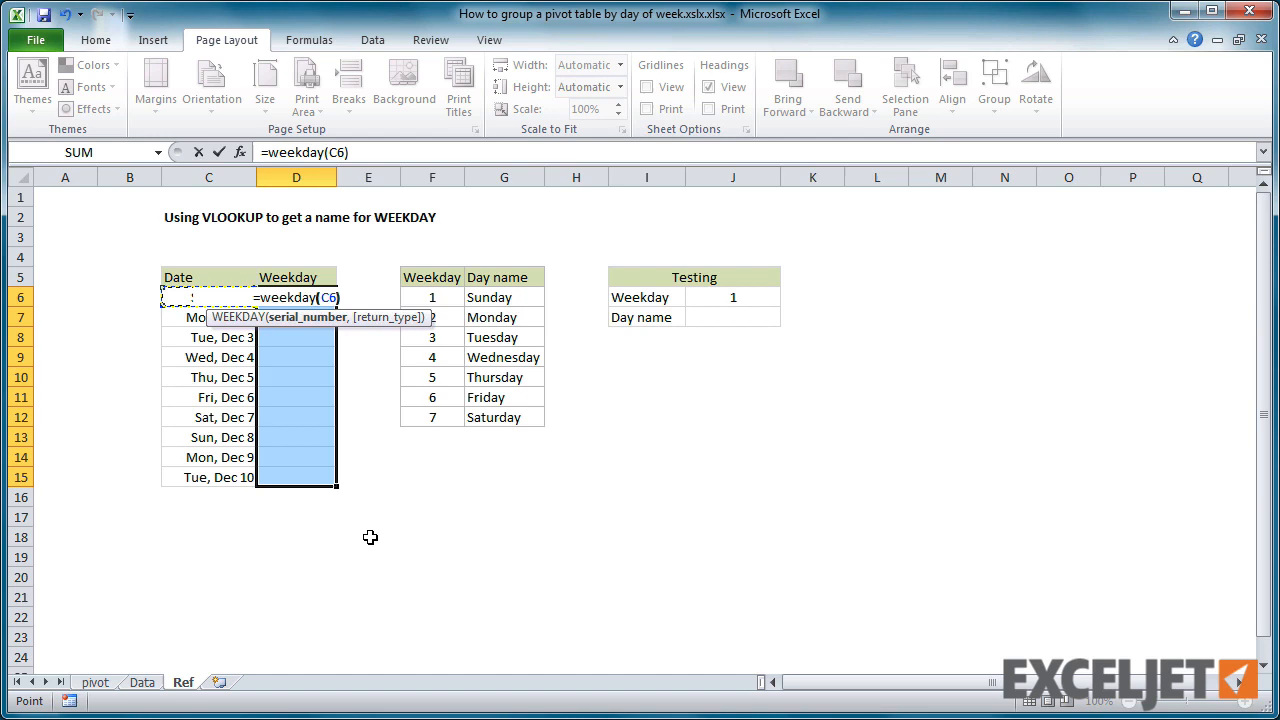
pyautogui.press('Enter')
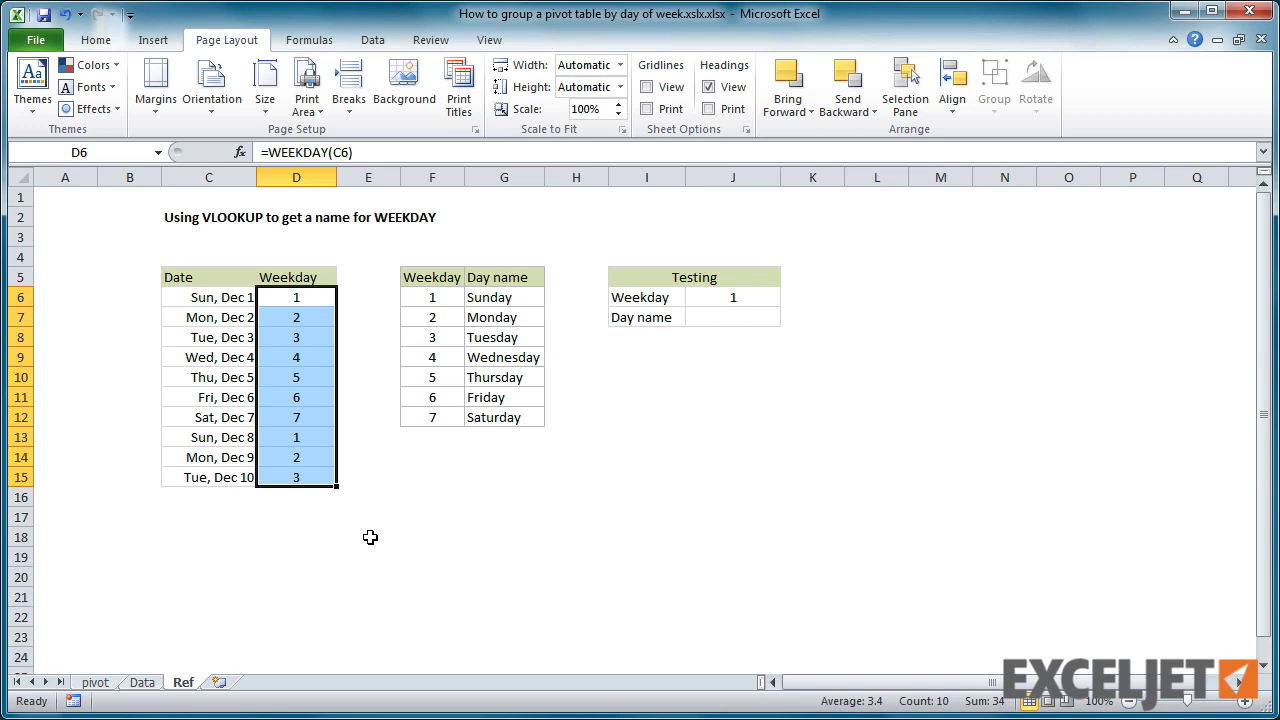
pyautogui.click(296, 317)
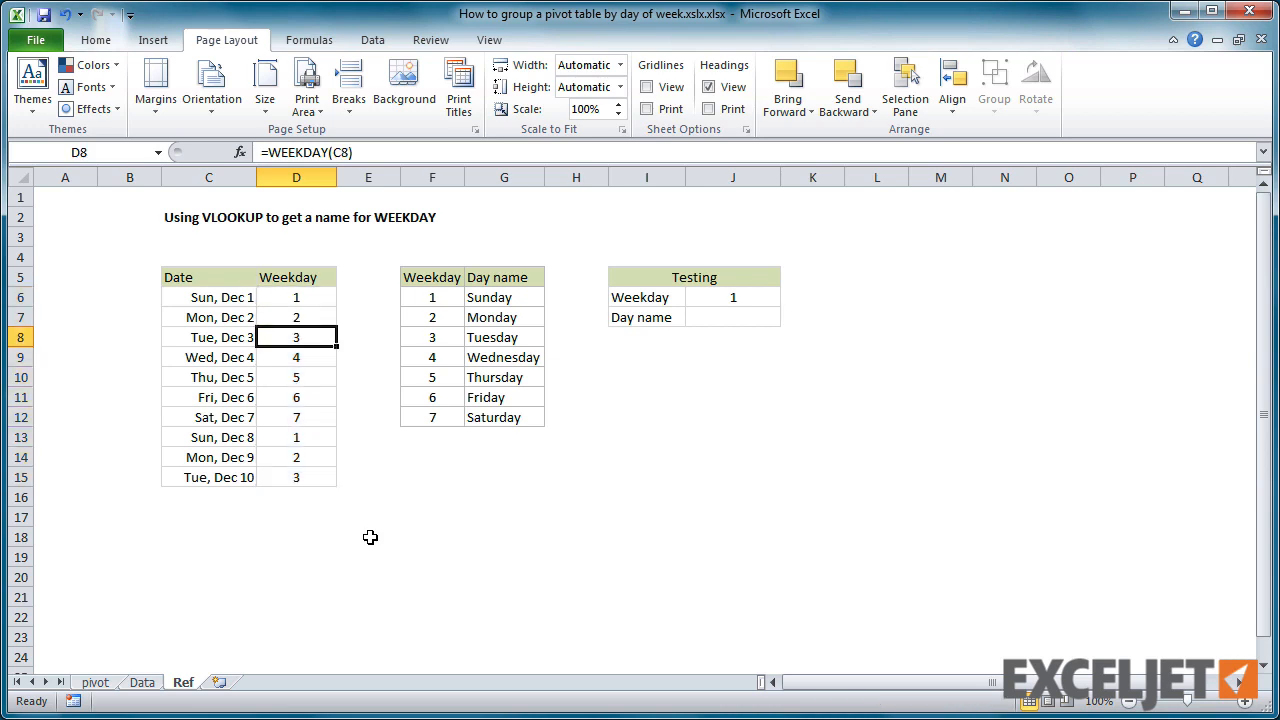
pyautogui.click(296, 377)
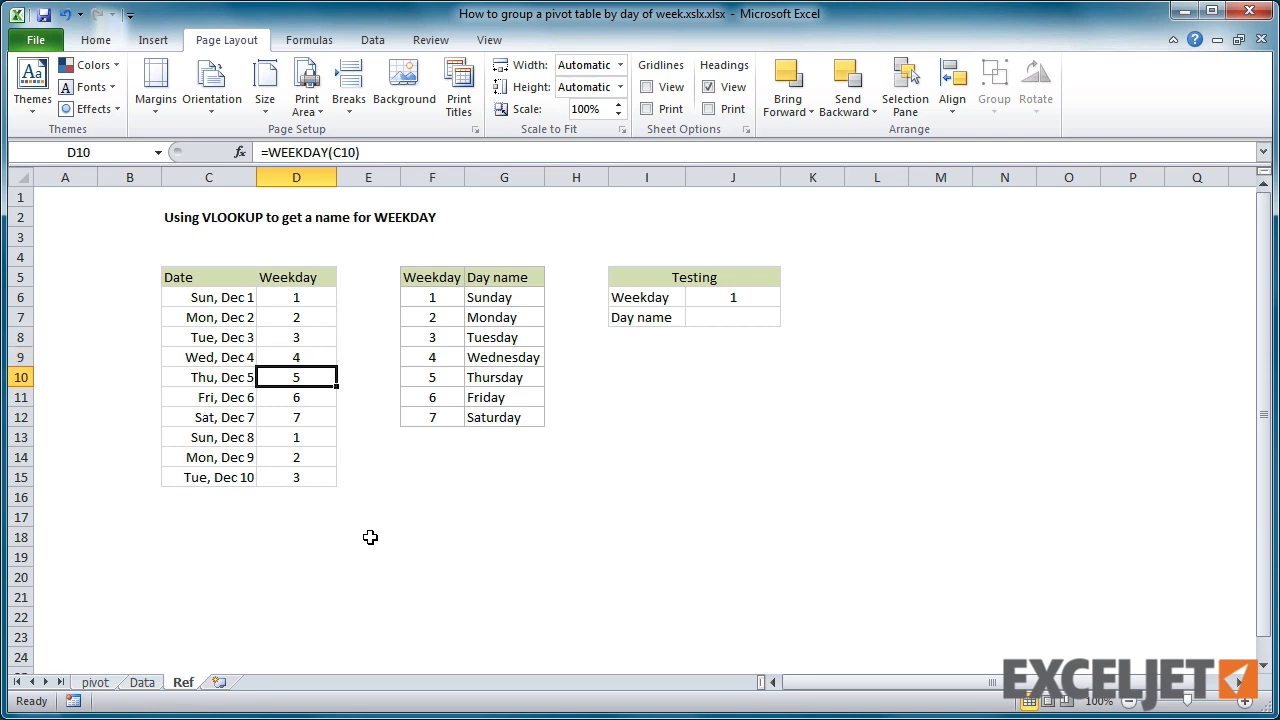
pyautogui.click(296, 437)
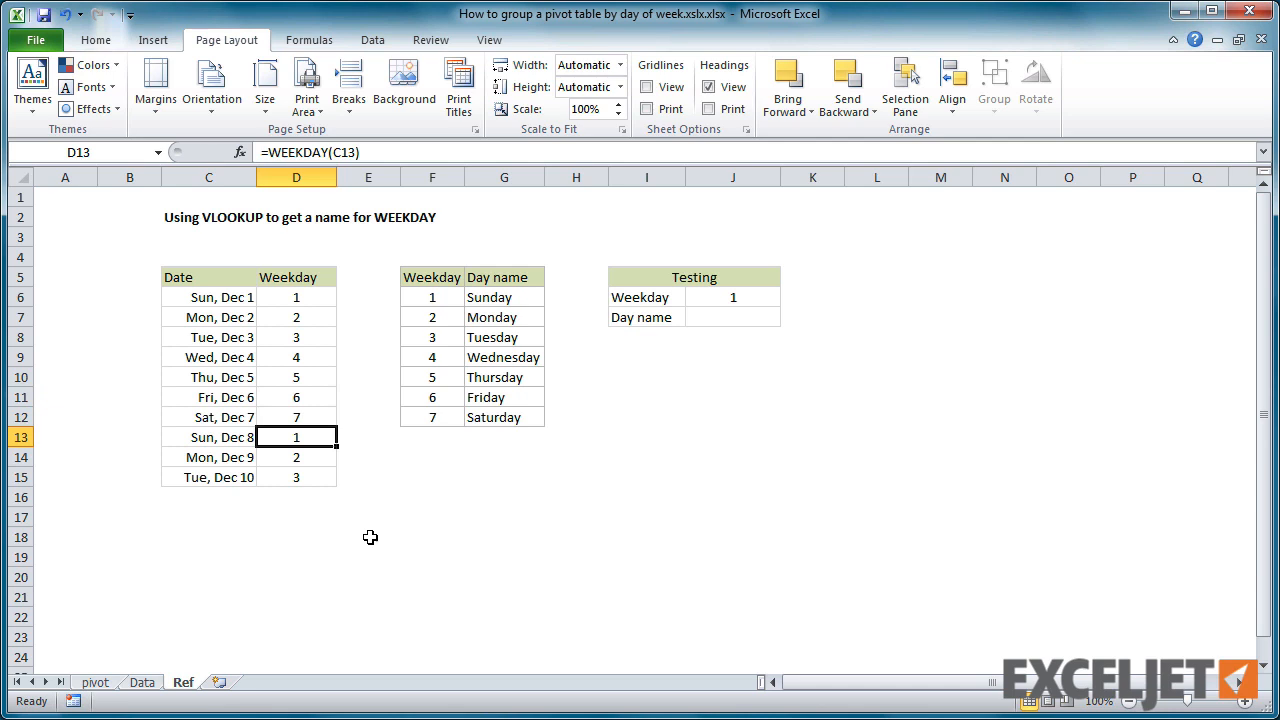
pyautogui.moveTo(432, 296); pyautogui.dragTo(503, 417)
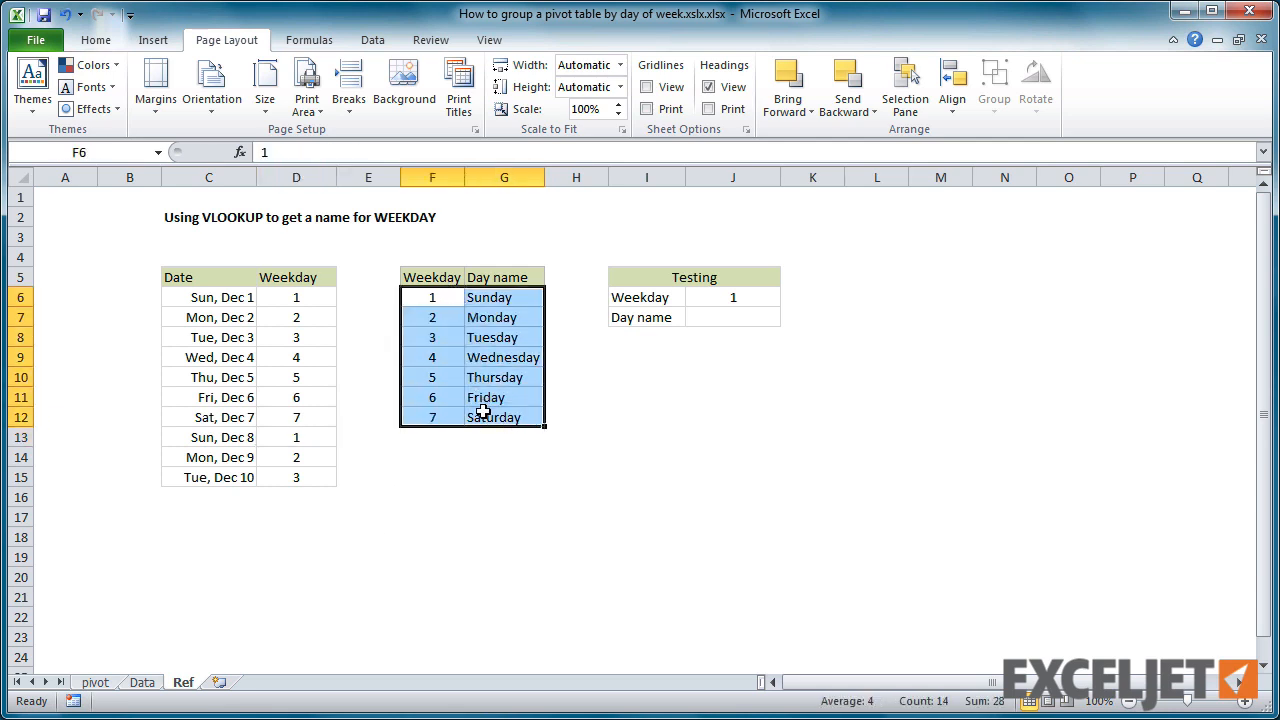
# Step: Enter =VLOOKUP(J6,day_table,2,0) using named range day_table, then test with weekday 3
pyautogui.write('da')
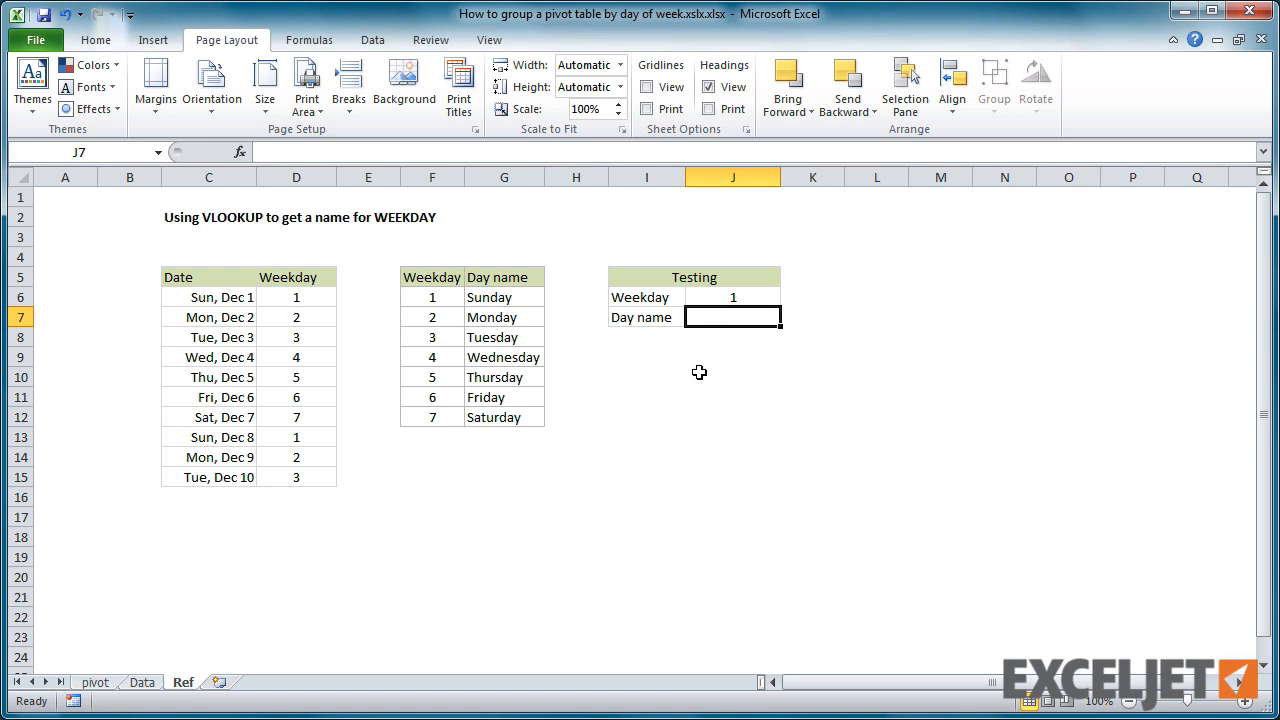
pyautogui.write('=vlookup(J6')
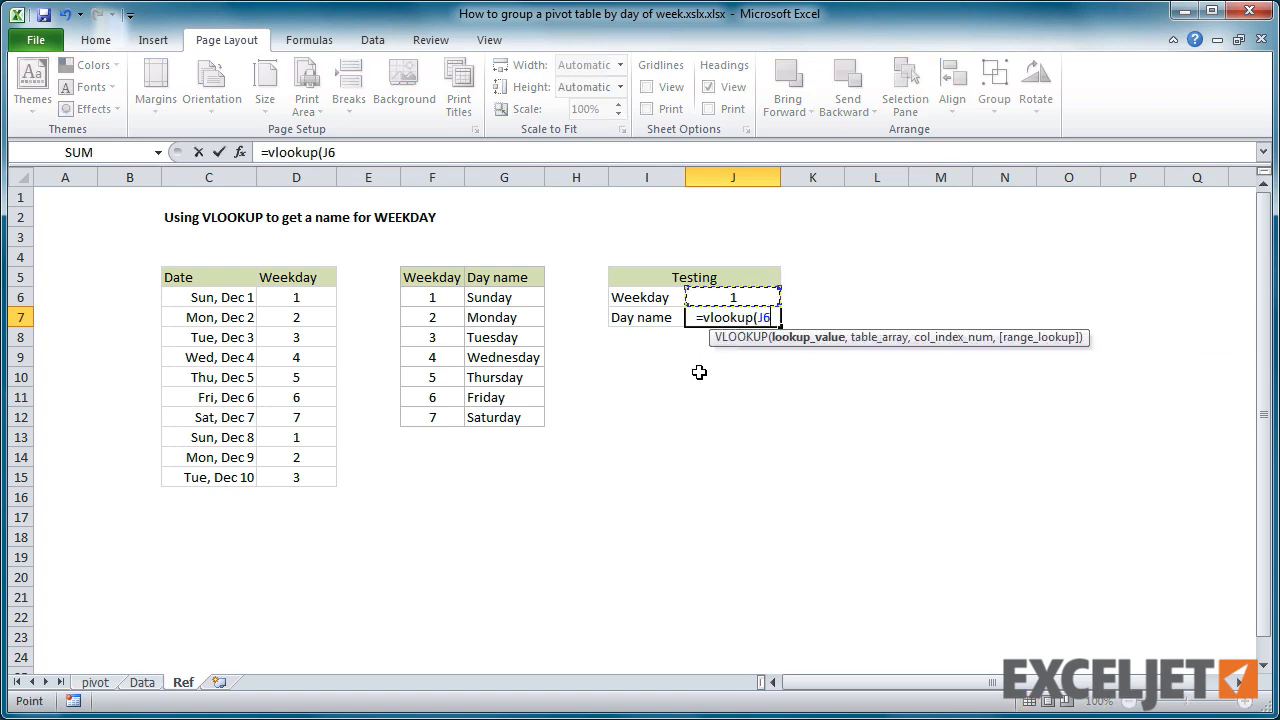
pyautogui.write(',day_tabl')
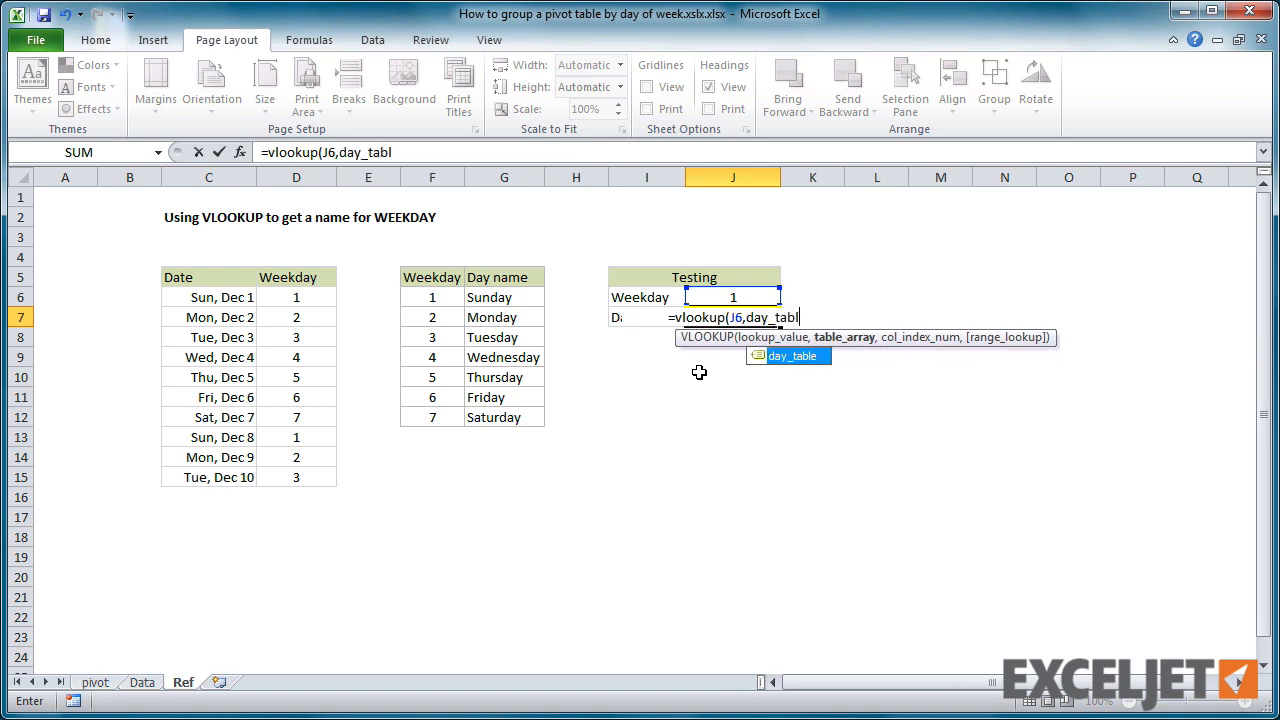
pyautogui.write('e,2,0)')
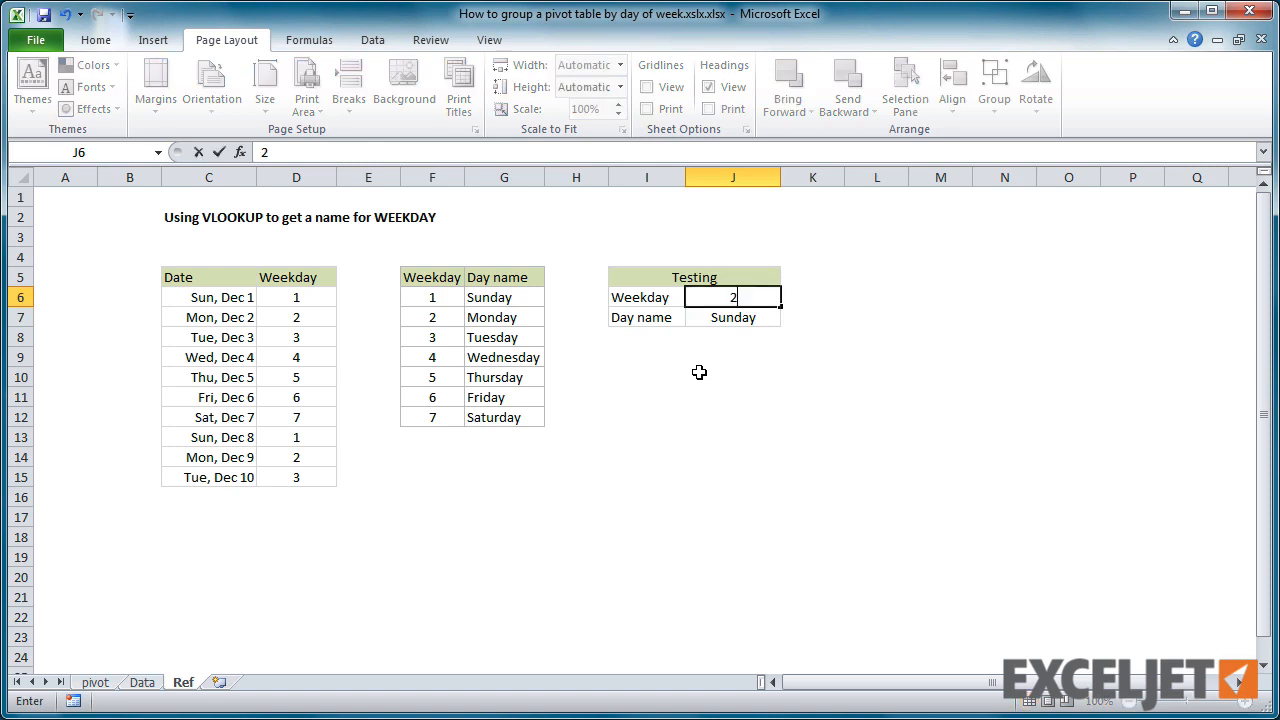
pyautogui.write('3')
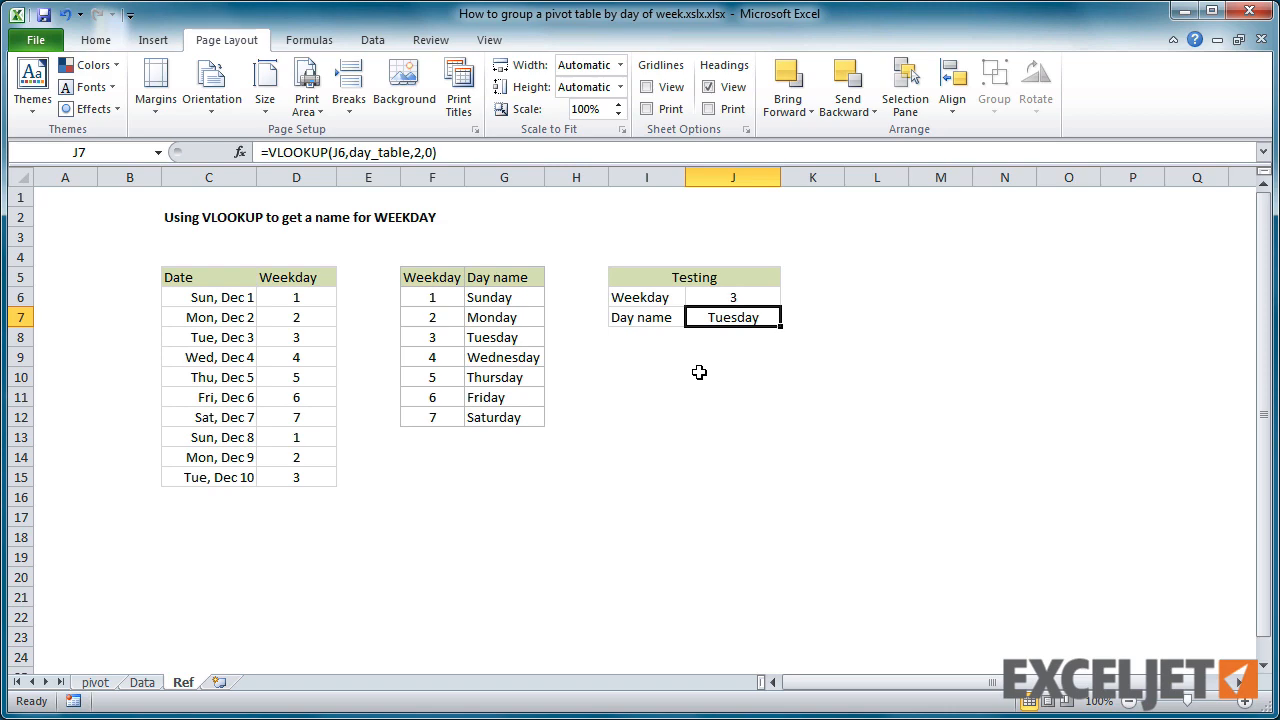
# Step: On the Data sheet, add a 'weekday' header in F1 beside Date
pyautogui.click(142, 682)
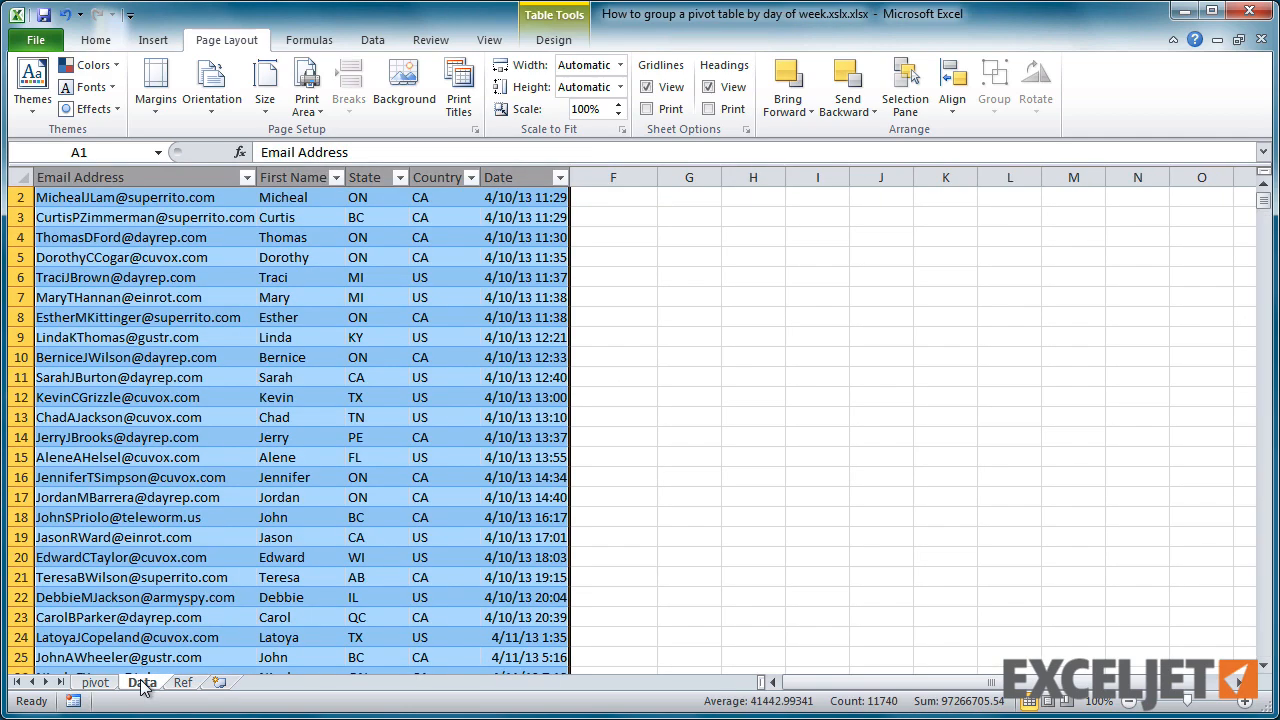
pyautogui.scroll(3)
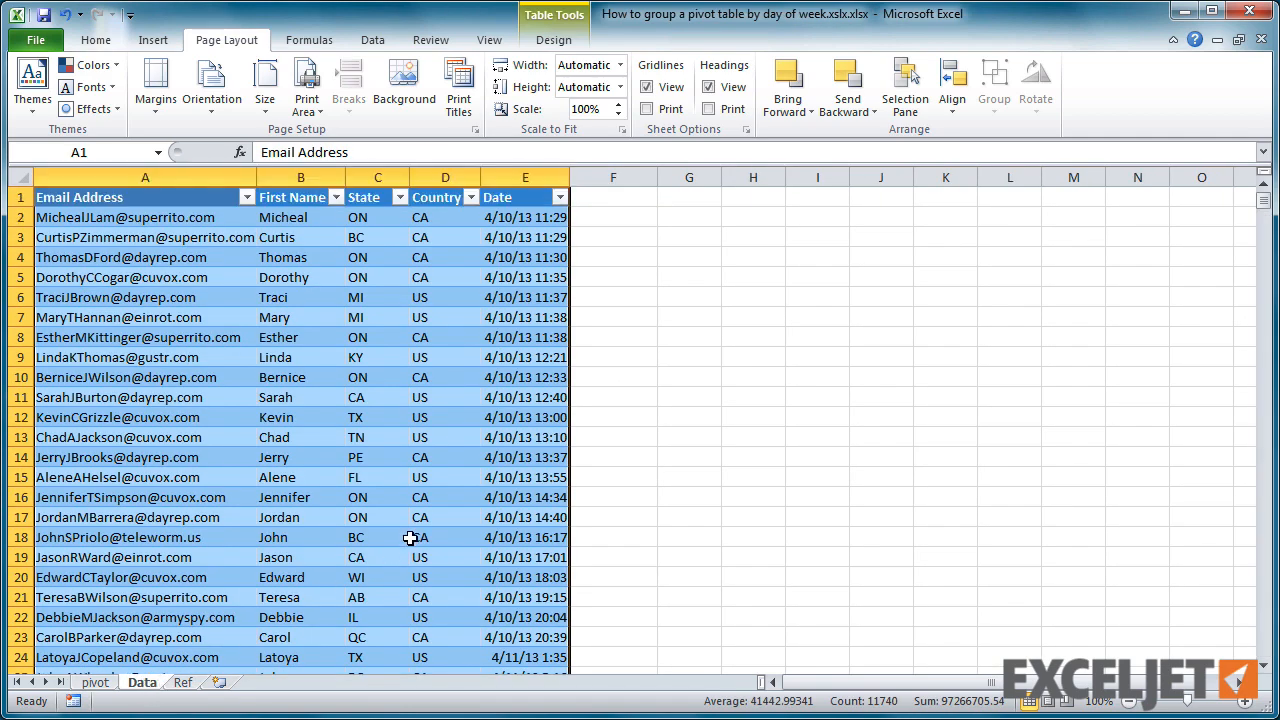
pyautogui.click(613, 196)
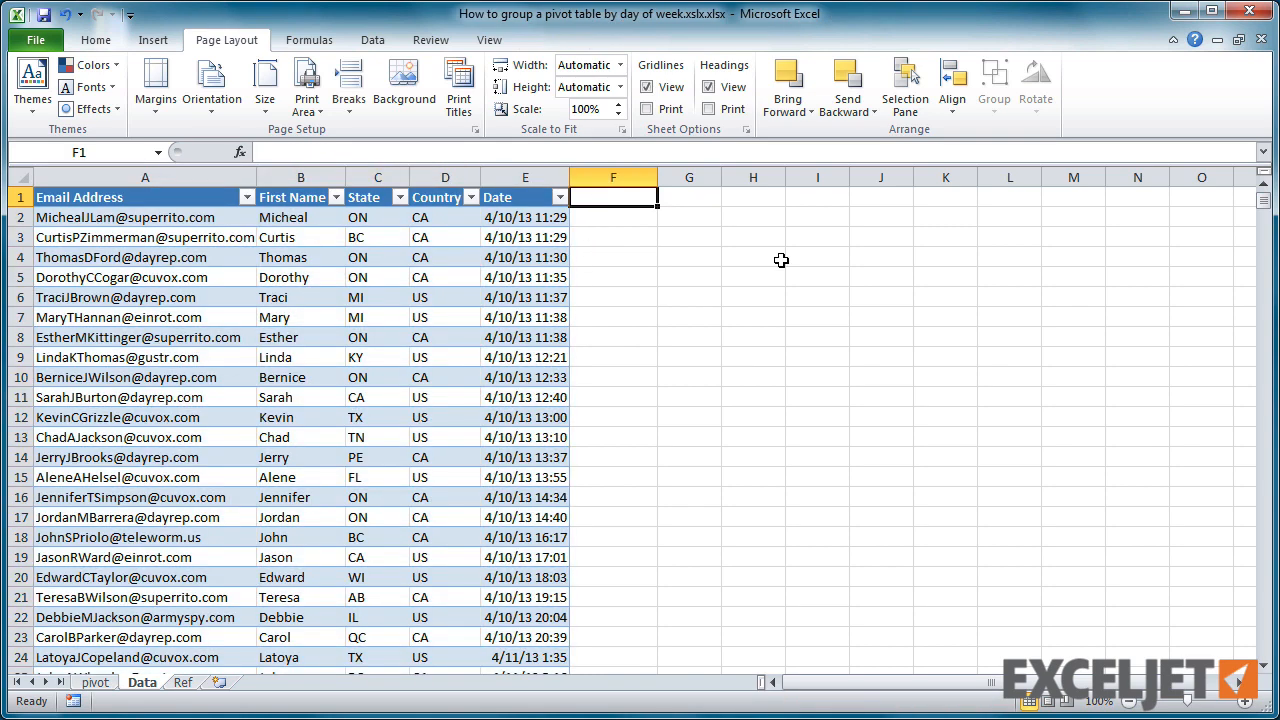
pyautogui.write('weekday')
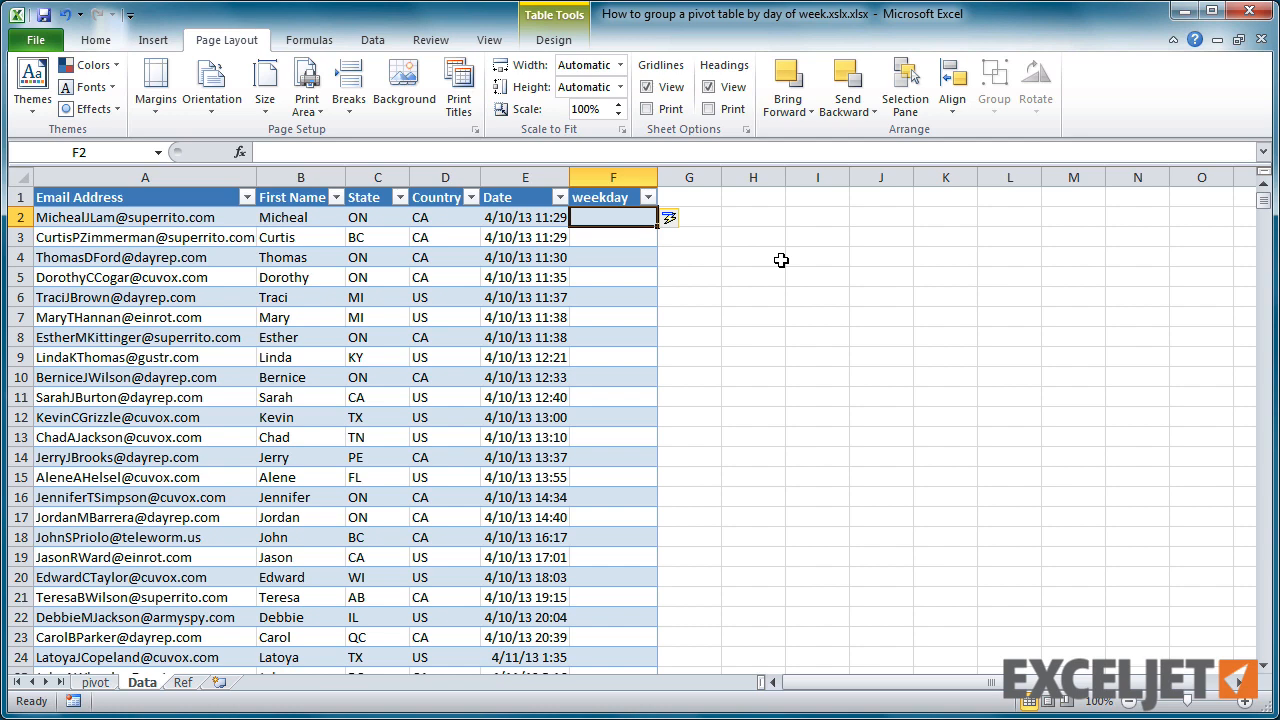
pyautogui.write('=')
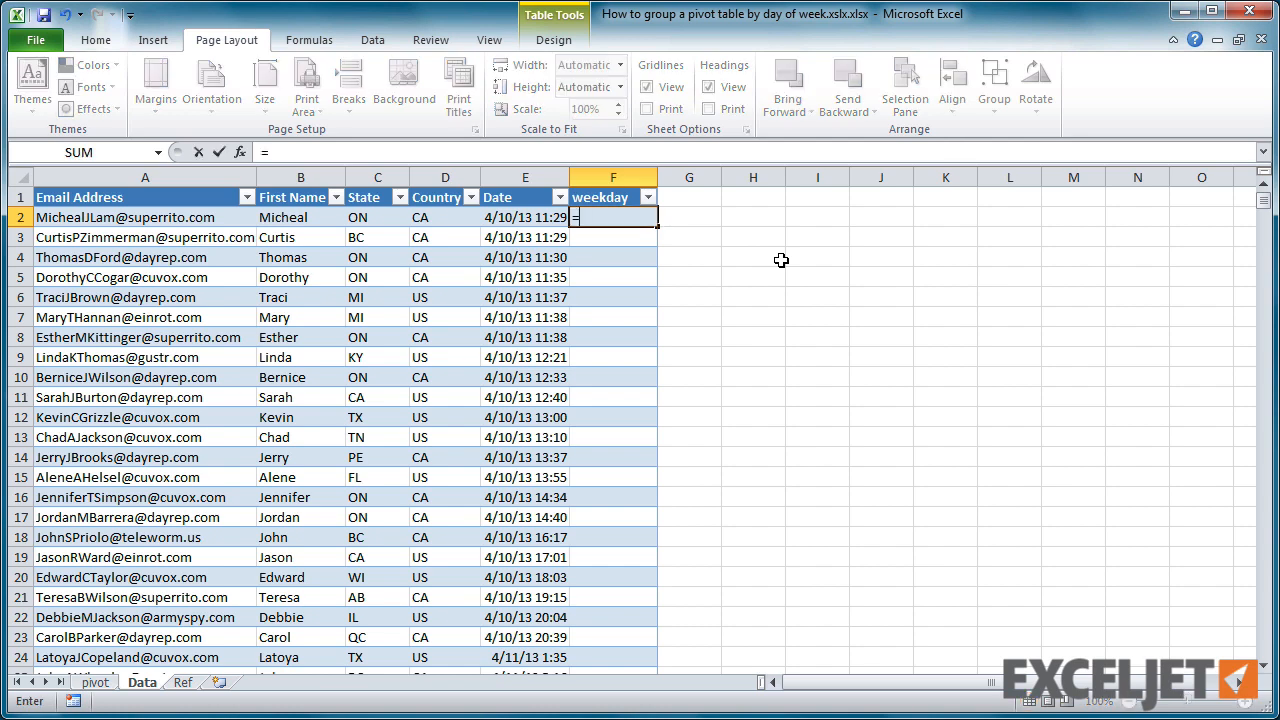
pyautogui.write('v')
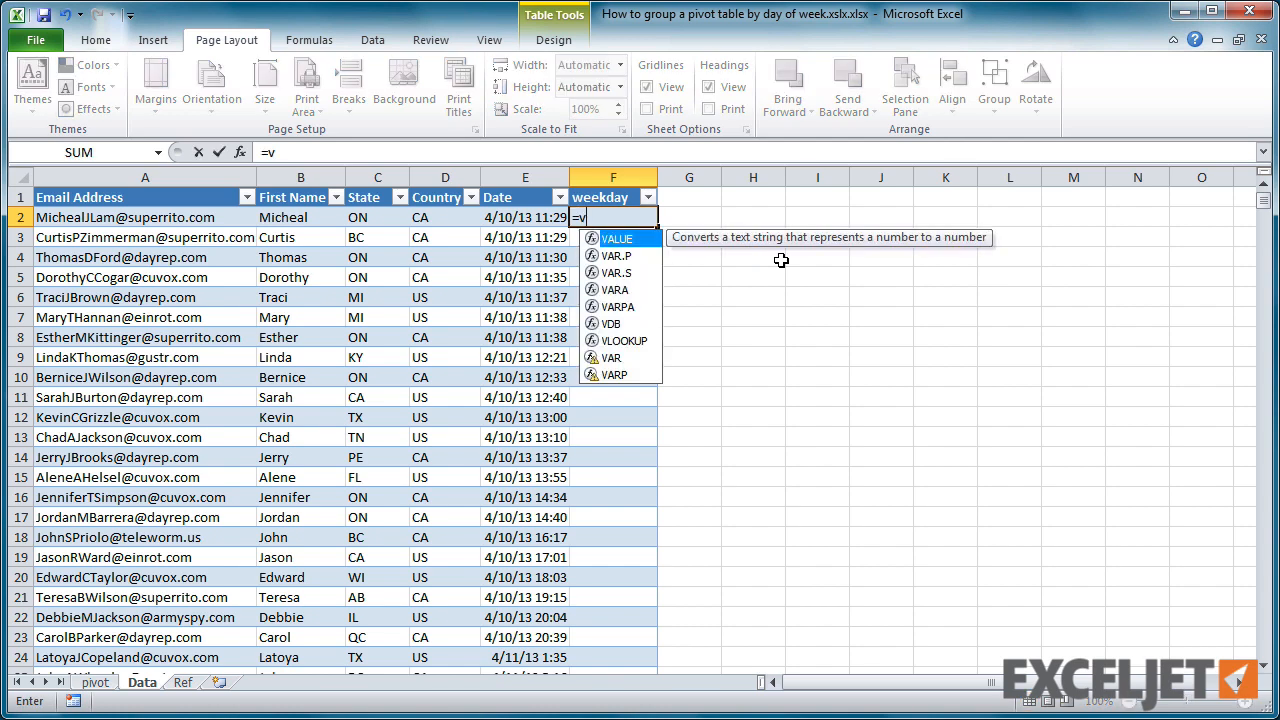
pyautogui.write('lookup(weekday')
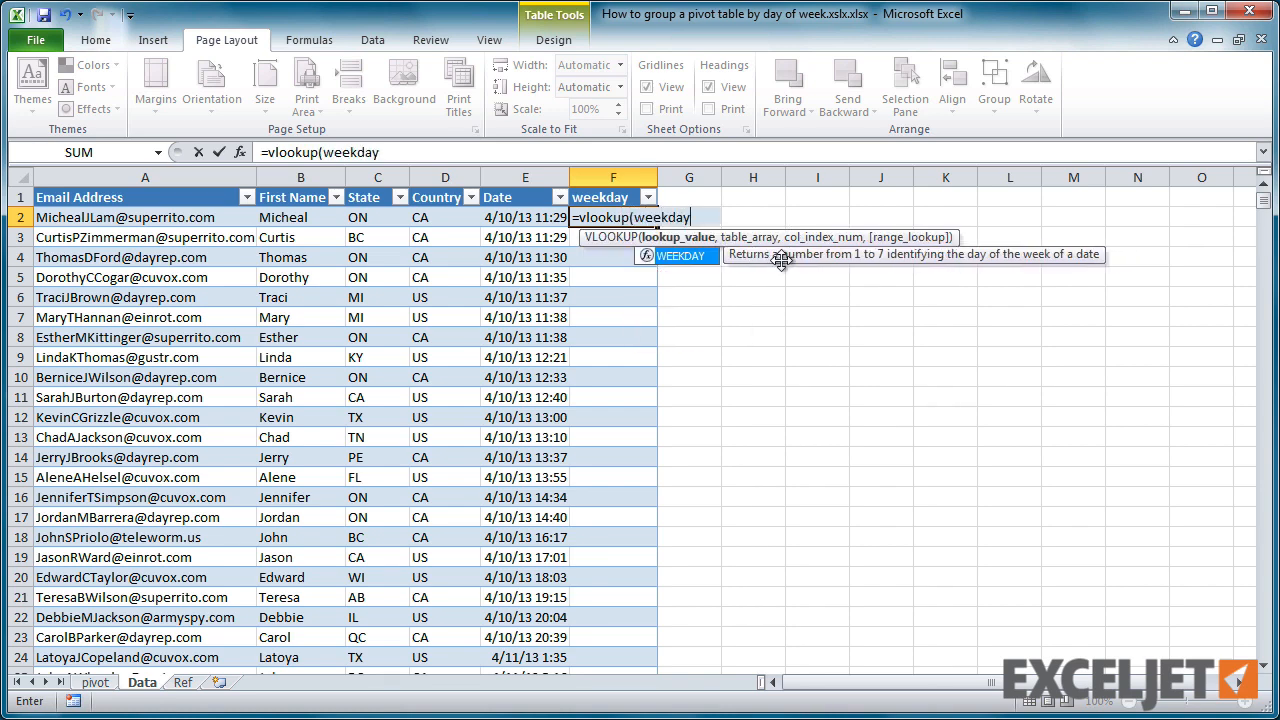
pyautogui.click(524, 217)
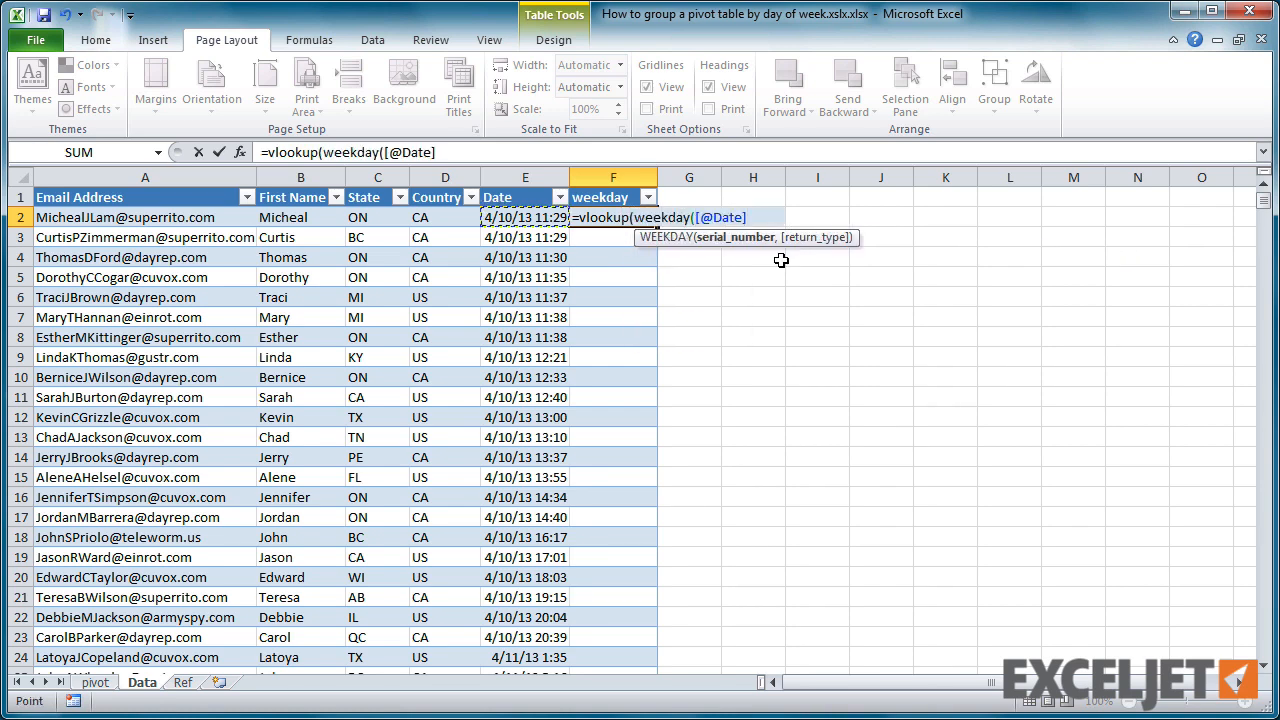
pyautogui.write(',')
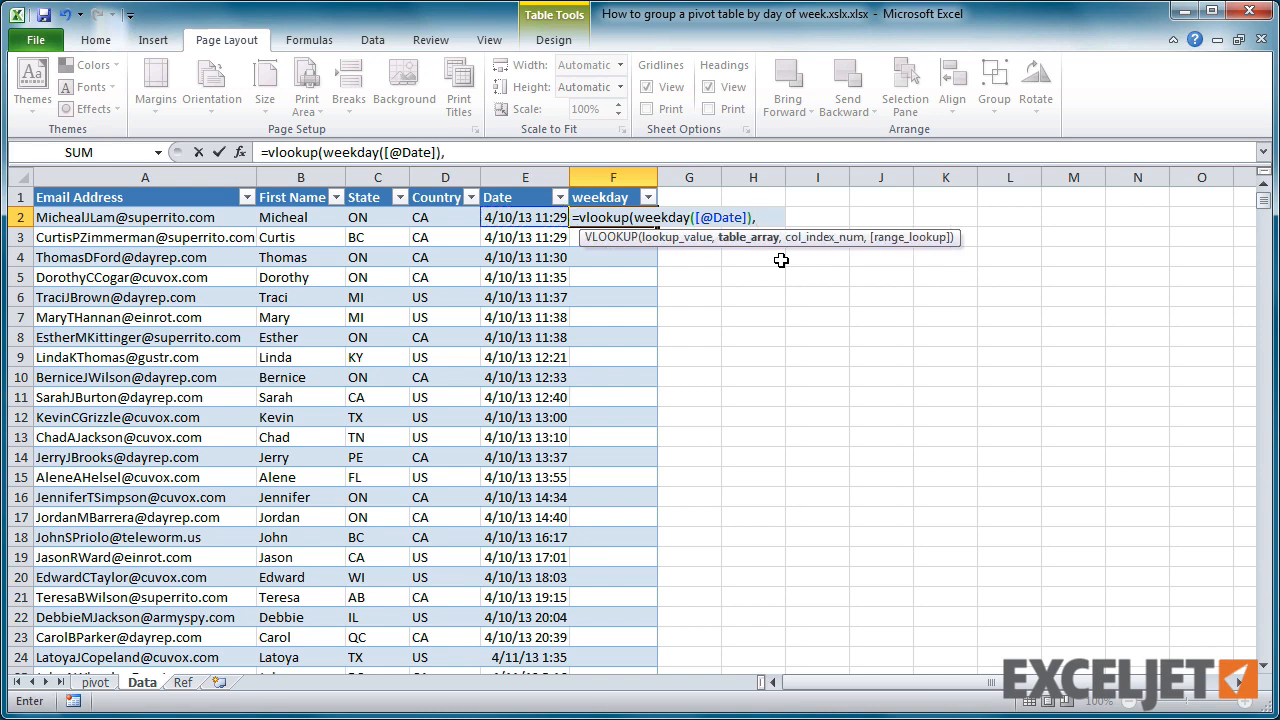
pyautogui.write('day_table')
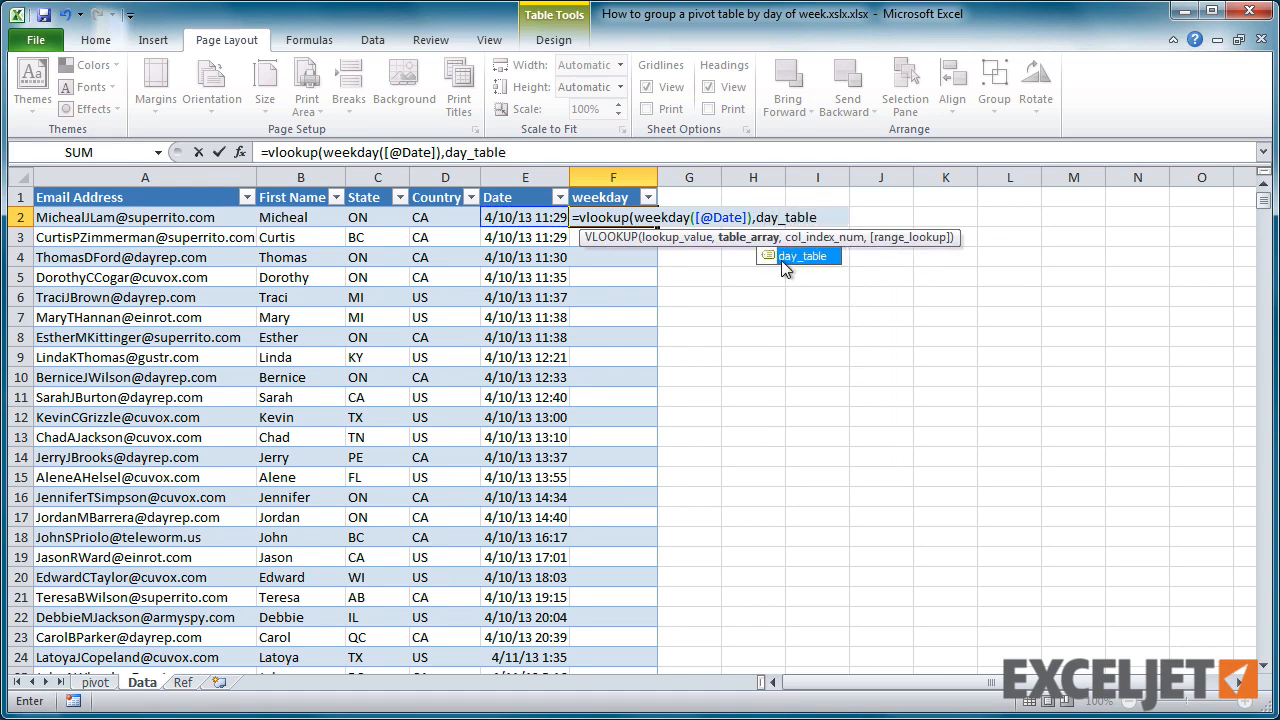
pyautogui.write(',2,0)')
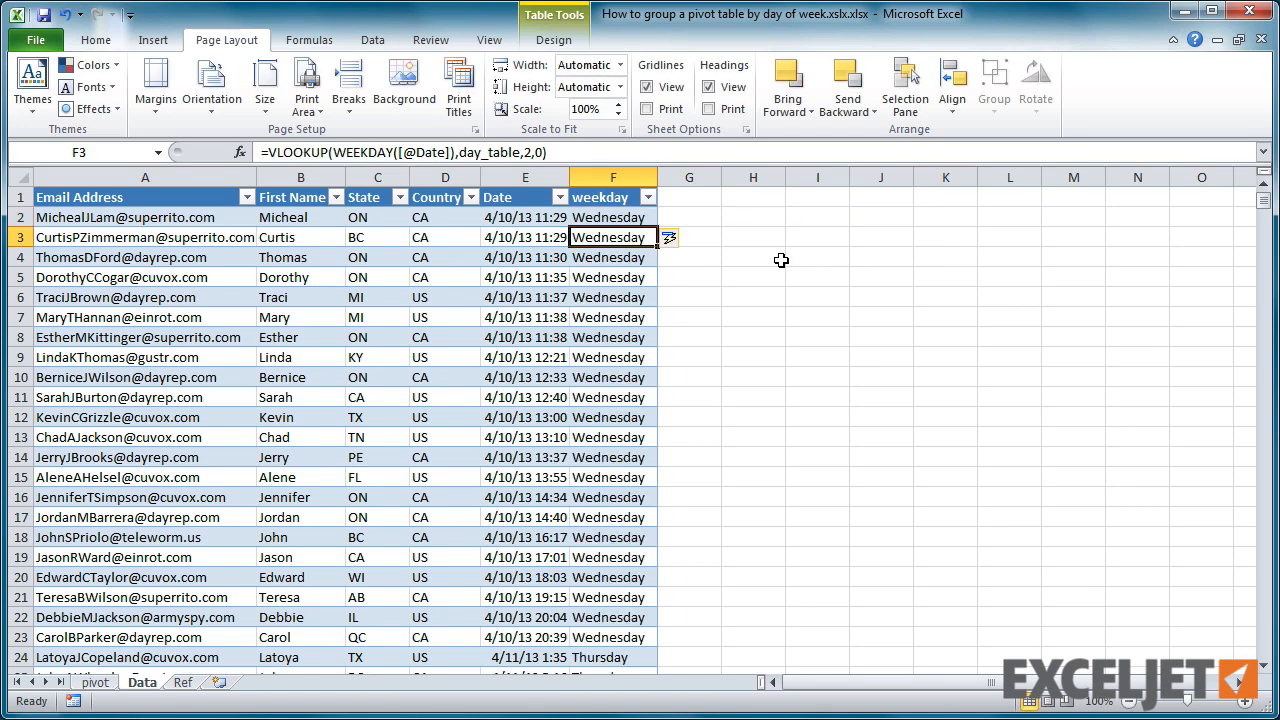
pyautogui.moveTo(395, 508)
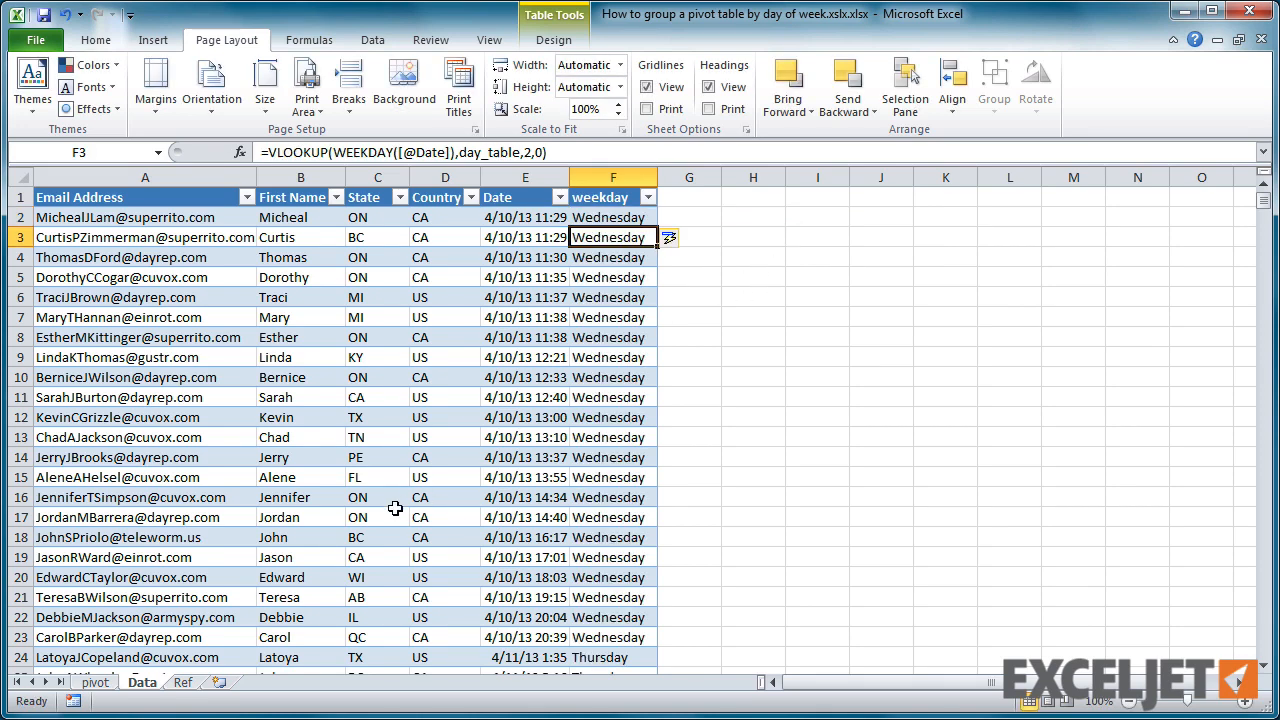
pyautogui.click(95, 682)
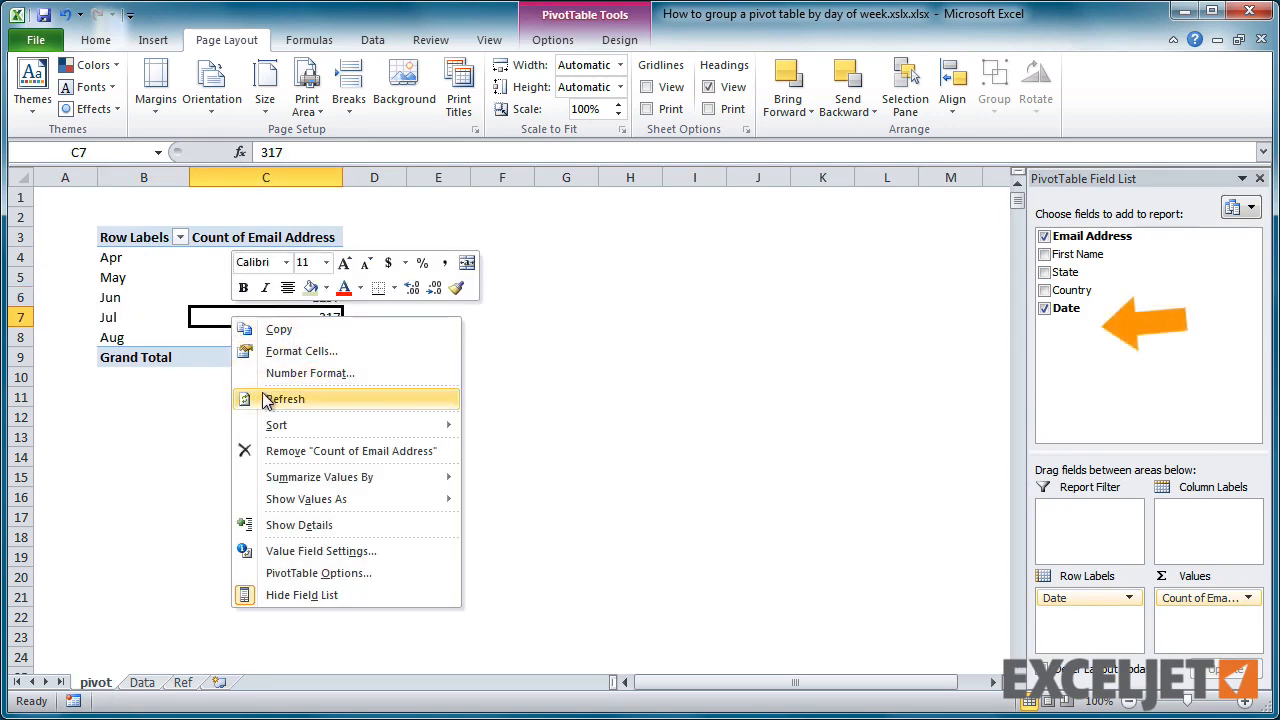
# Step: Refresh the pivot and put weekday in Column Labels for Sunday–Saturday counts
pyautogui.click(287, 398)
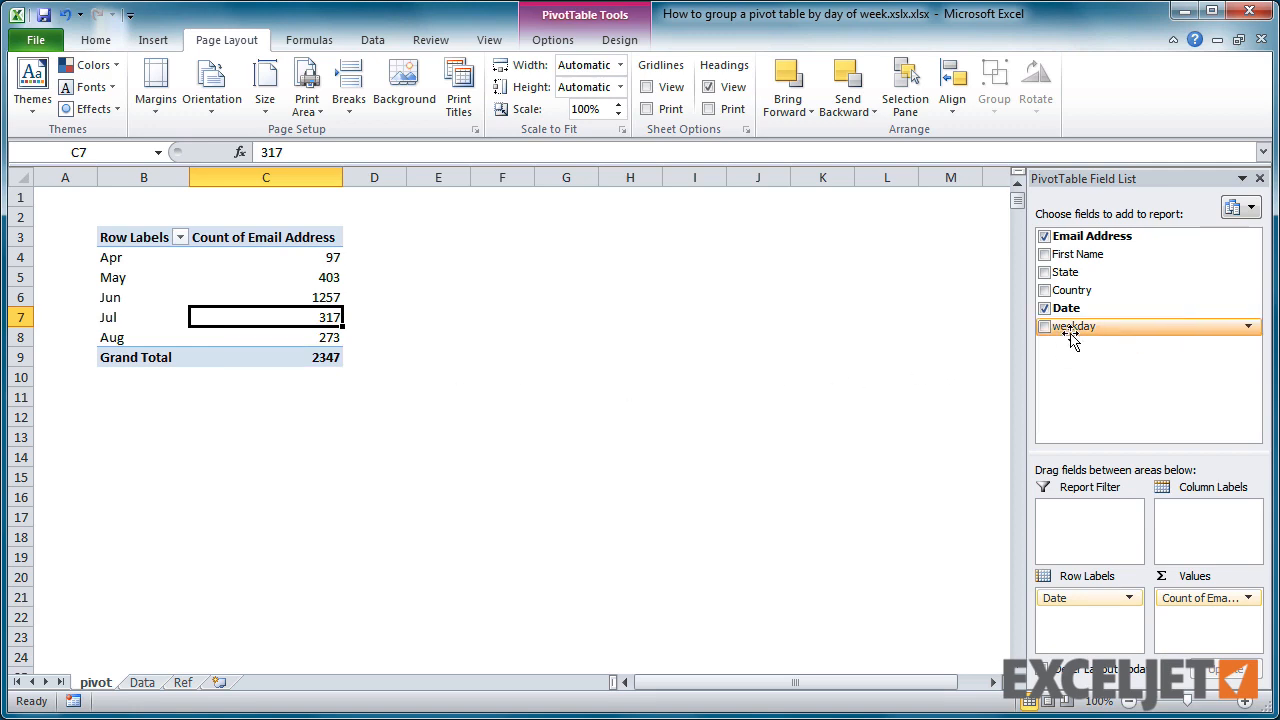
pyautogui.click(1046, 326)
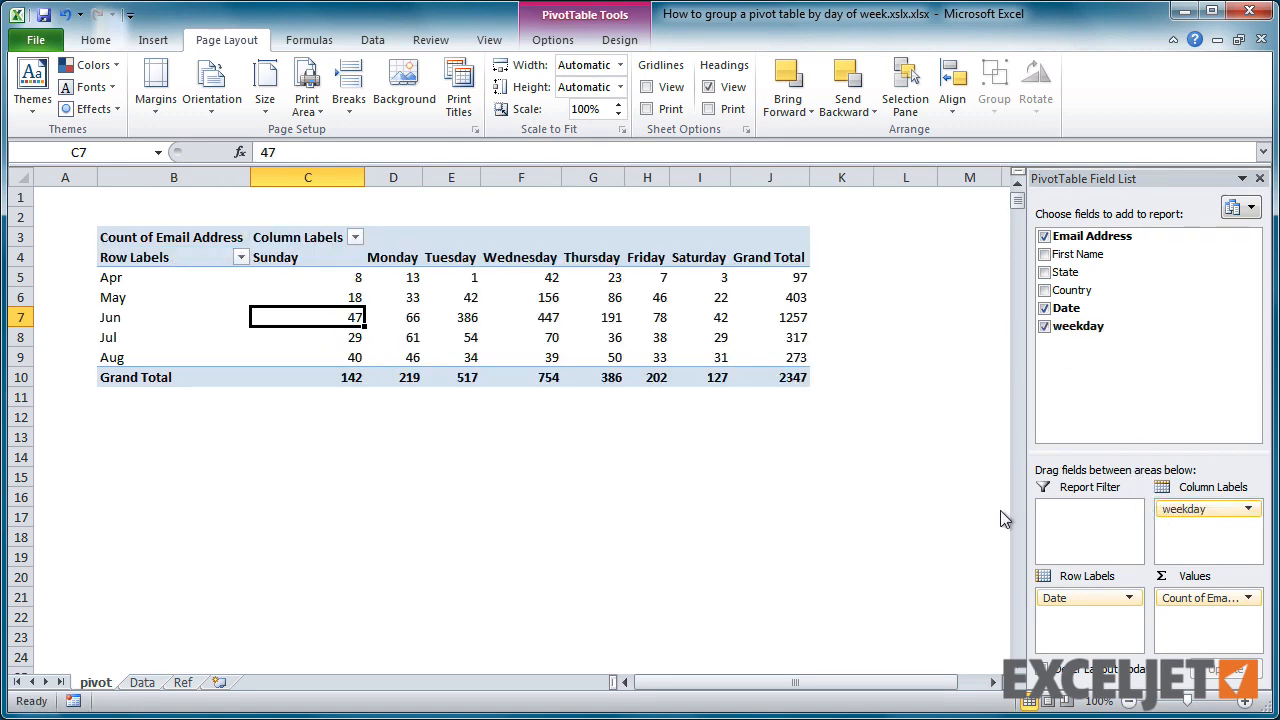
pyautogui.click(174, 437)
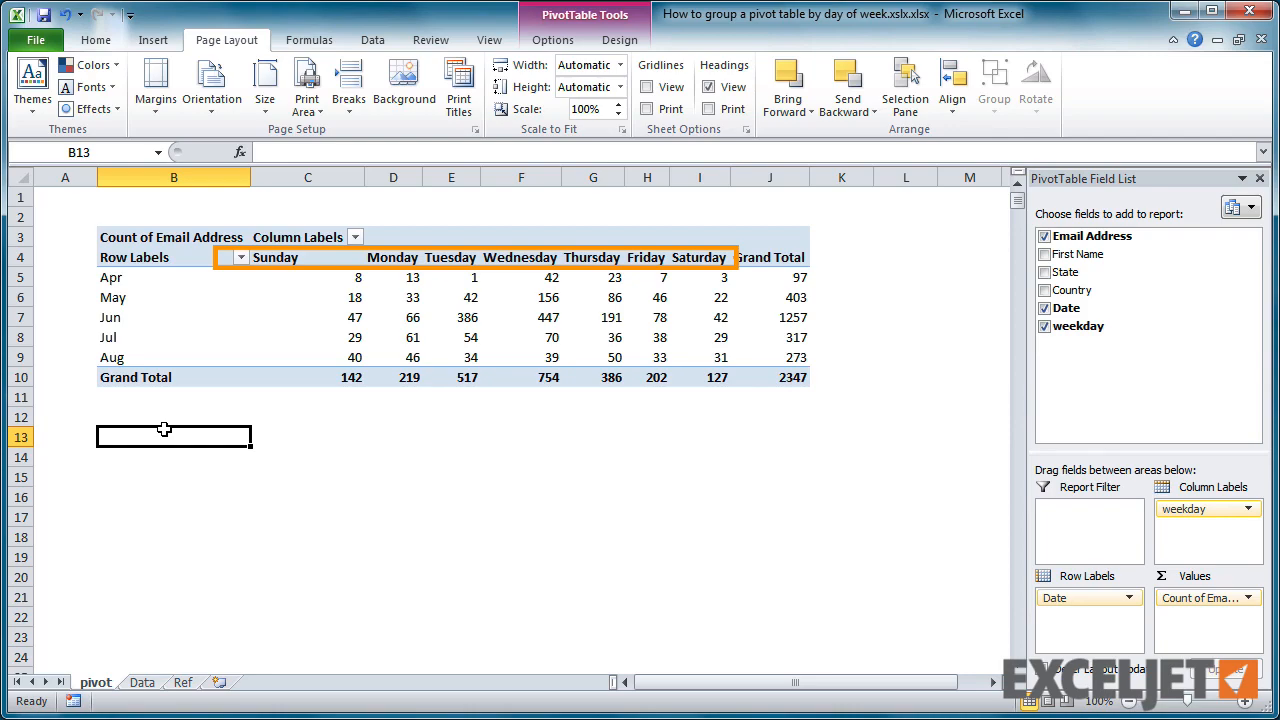